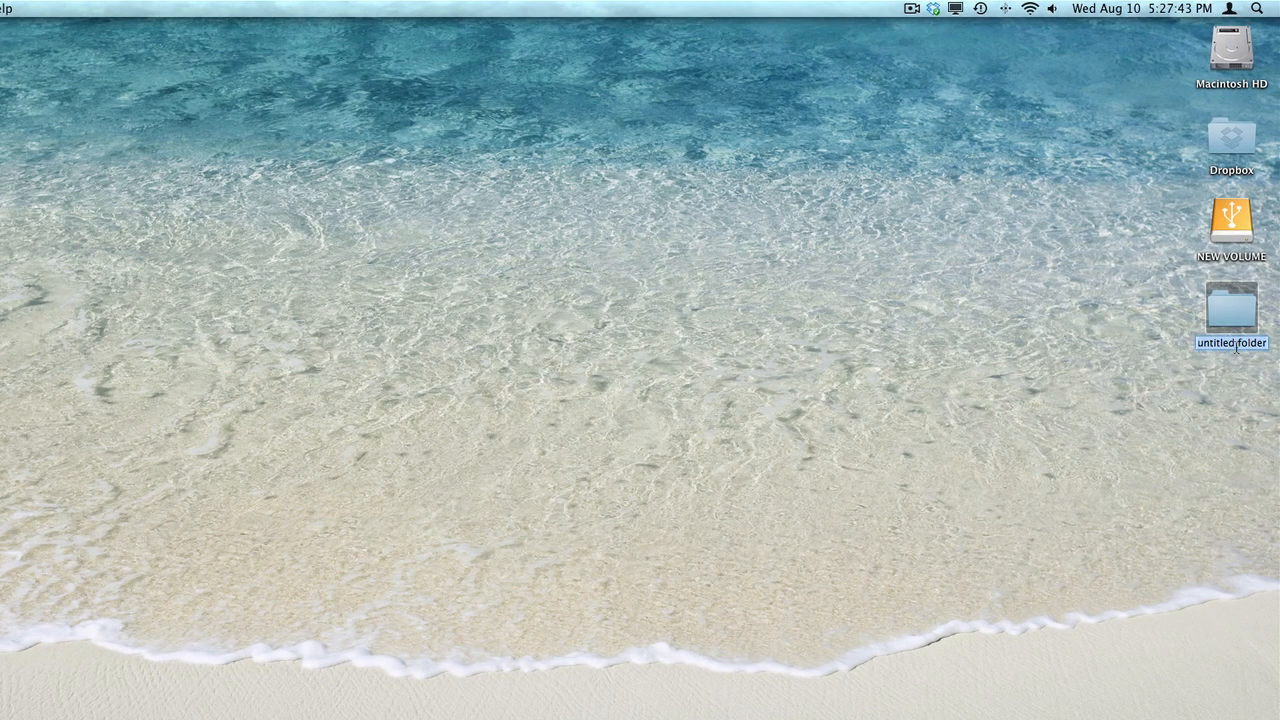
Name the desktop folder Back-Up, open NEW VOLUME to view its folders, and close Finder.
{"action": "type", "text": "Back-Up"}
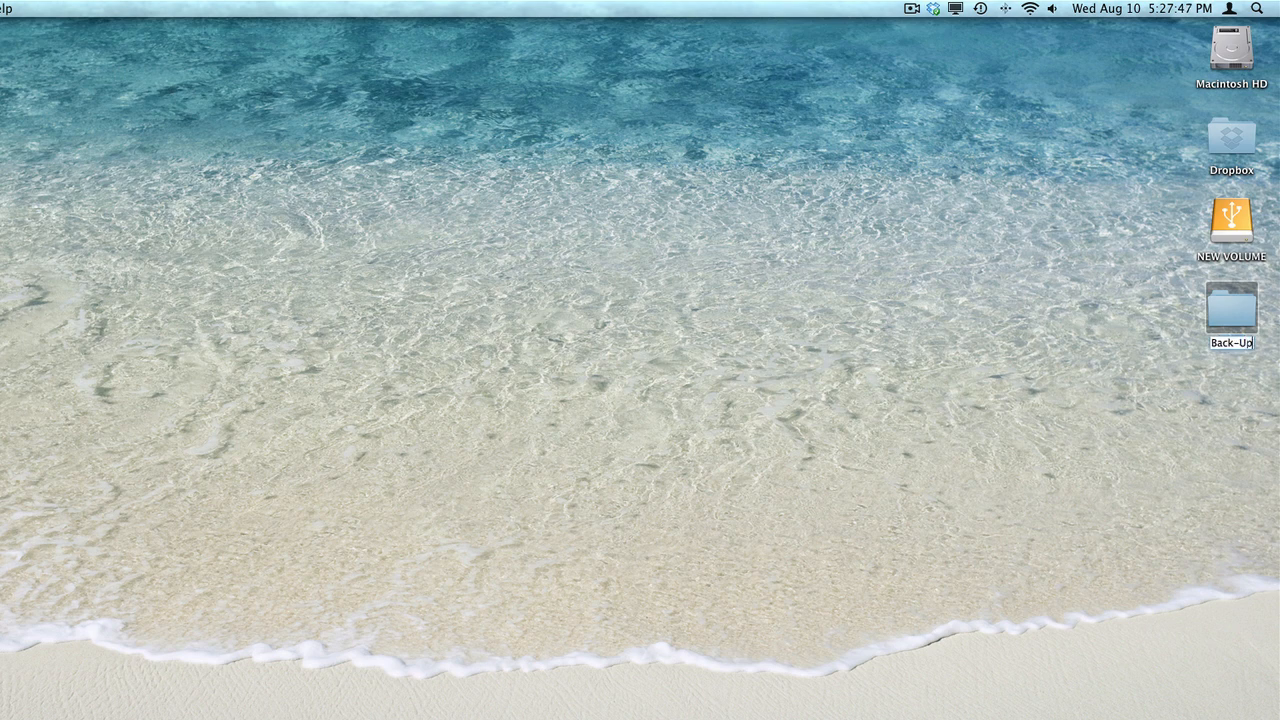
{"action": "left_click", "coordinate": [1231, 220]}
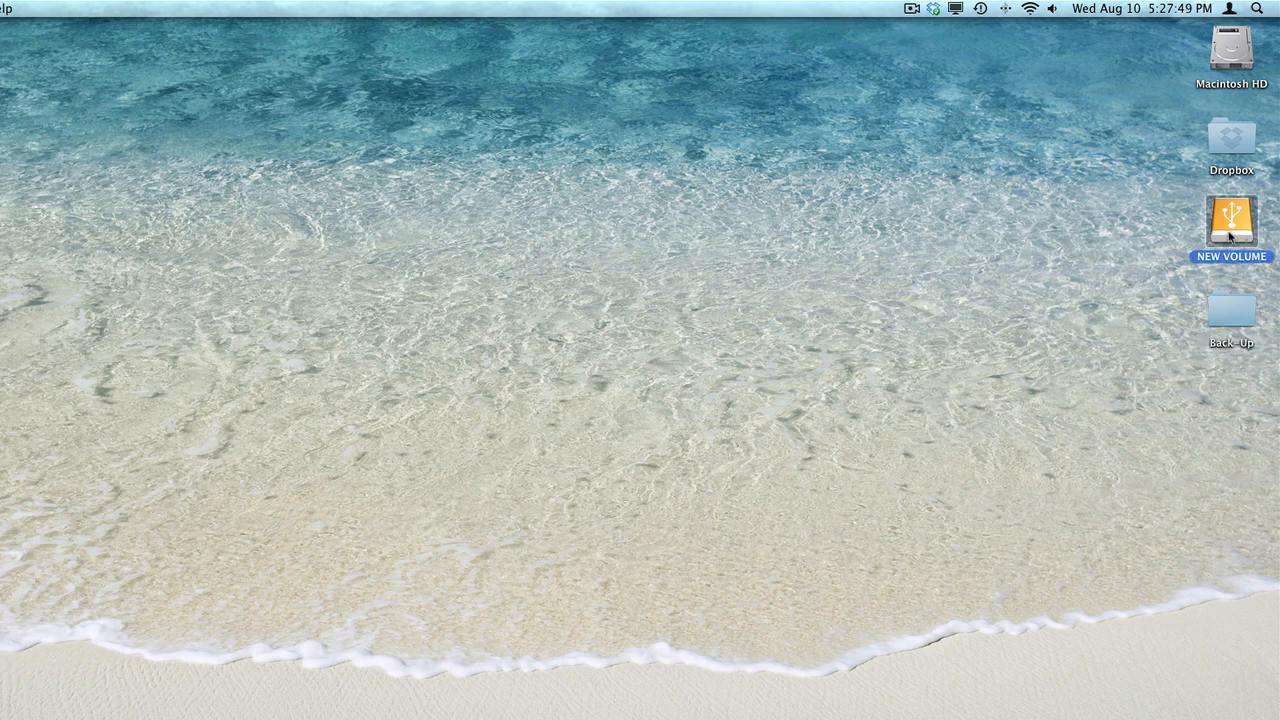
{"action": "double_click", "coordinate": [1231, 218]}
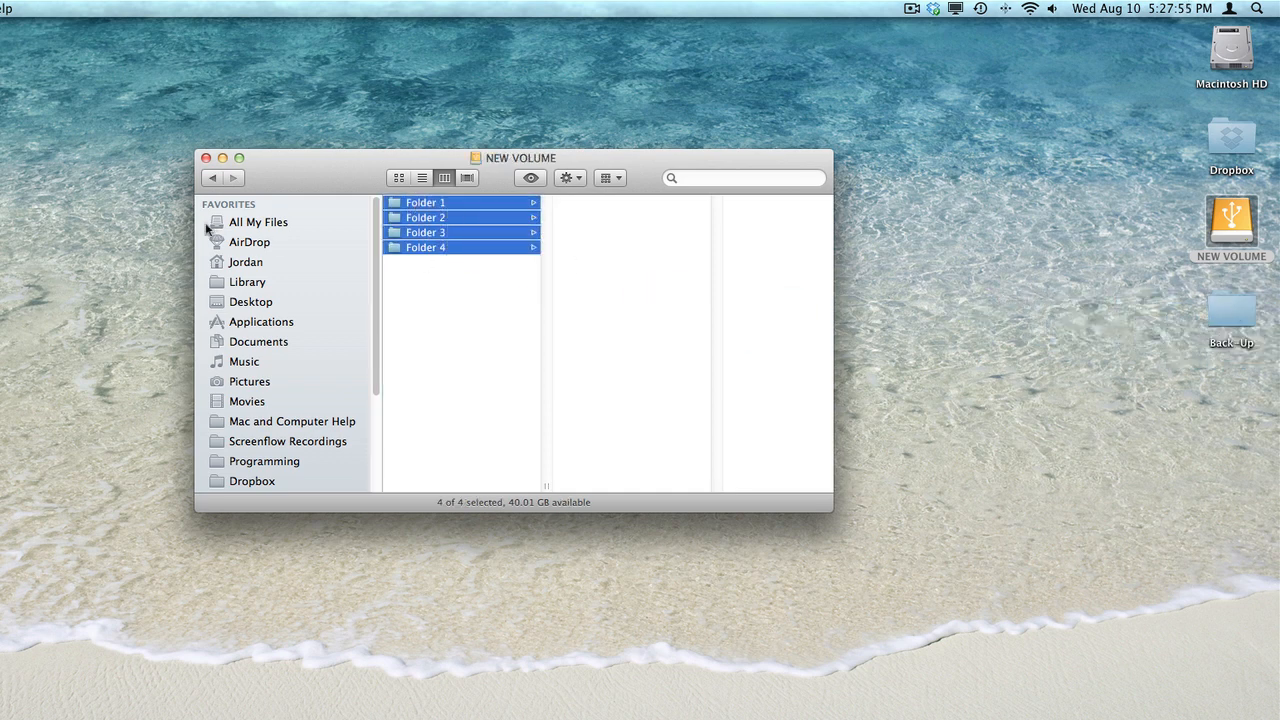
{"action": "left_click", "coordinate": [206, 158]}
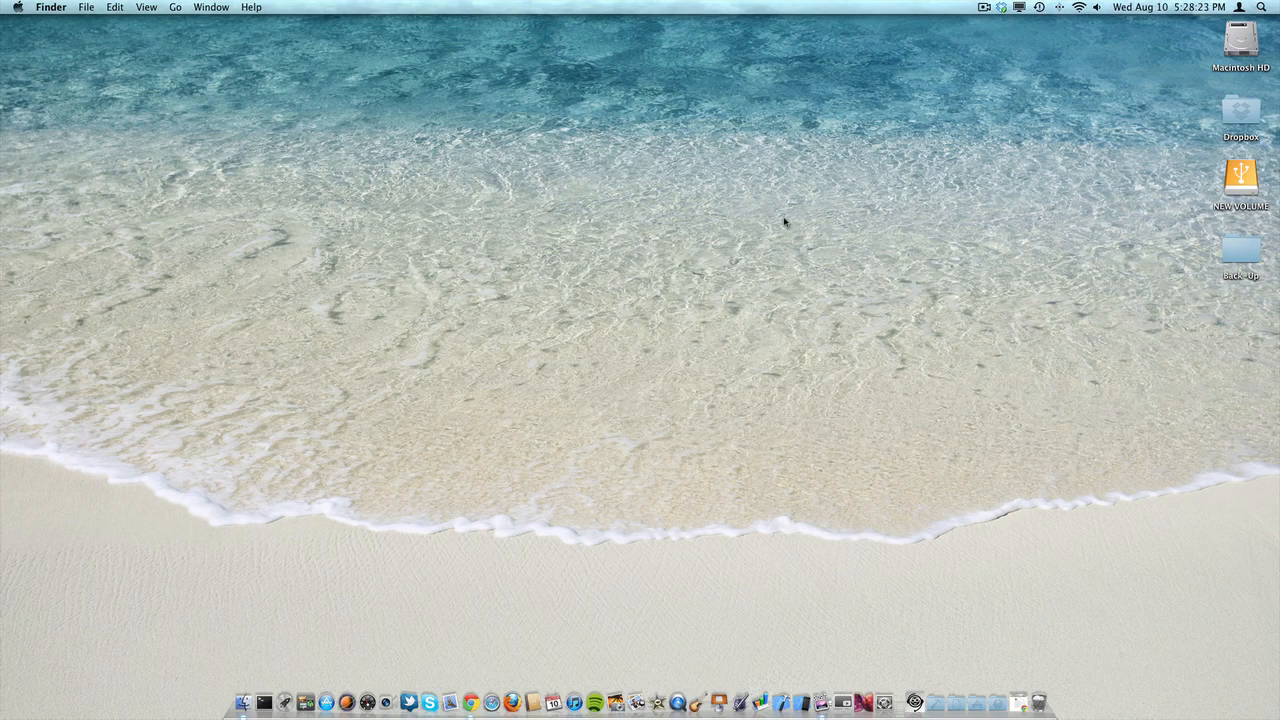
{"action": "mouse_move", "coordinate": [937, 95]}
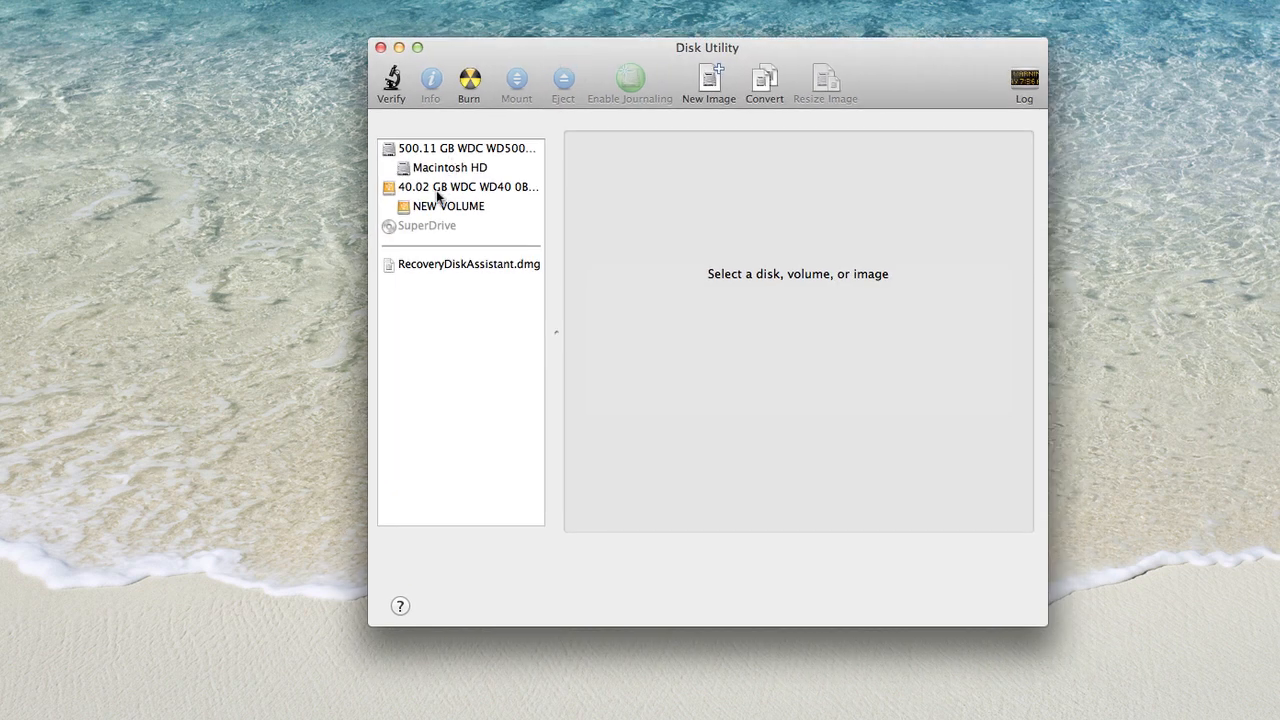
Lay out the 40.02 GB drive as two partitions: RECOVERY at 1.07 GB and 39GB.
{"action": "left_click", "coordinate": [467, 187]}
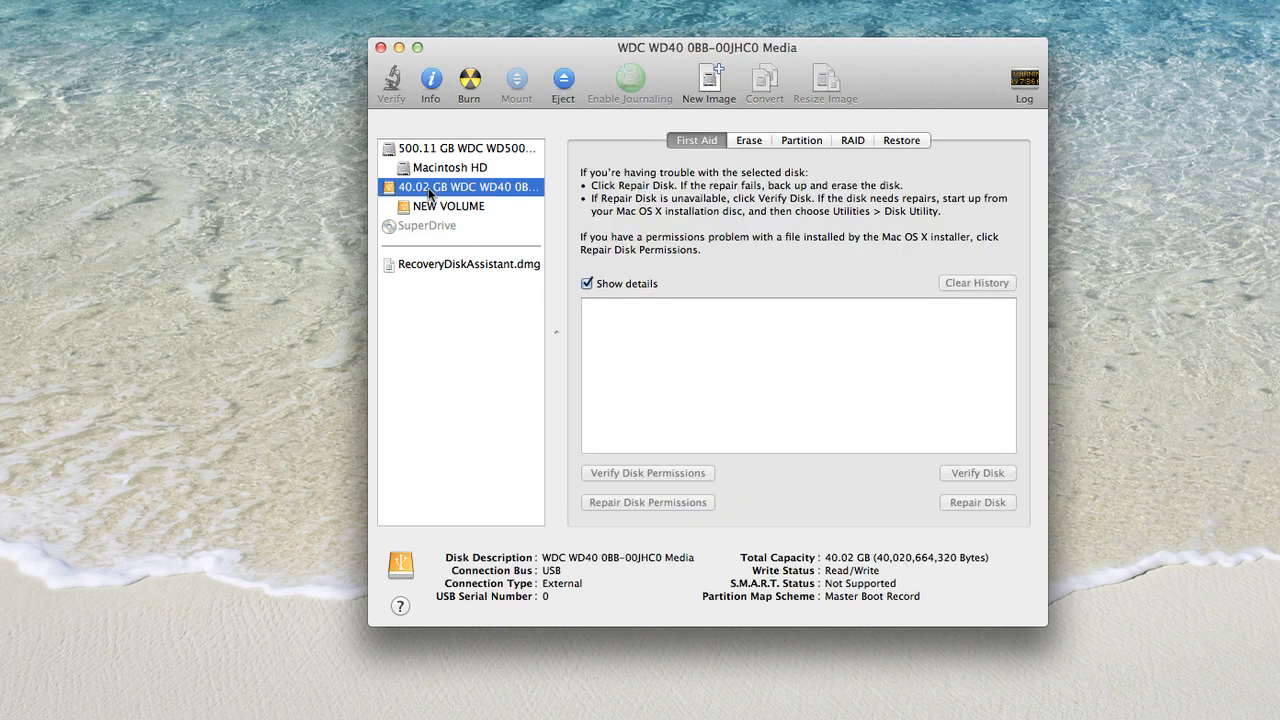
{"action": "mouse_move", "coordinate": [805, 142]}
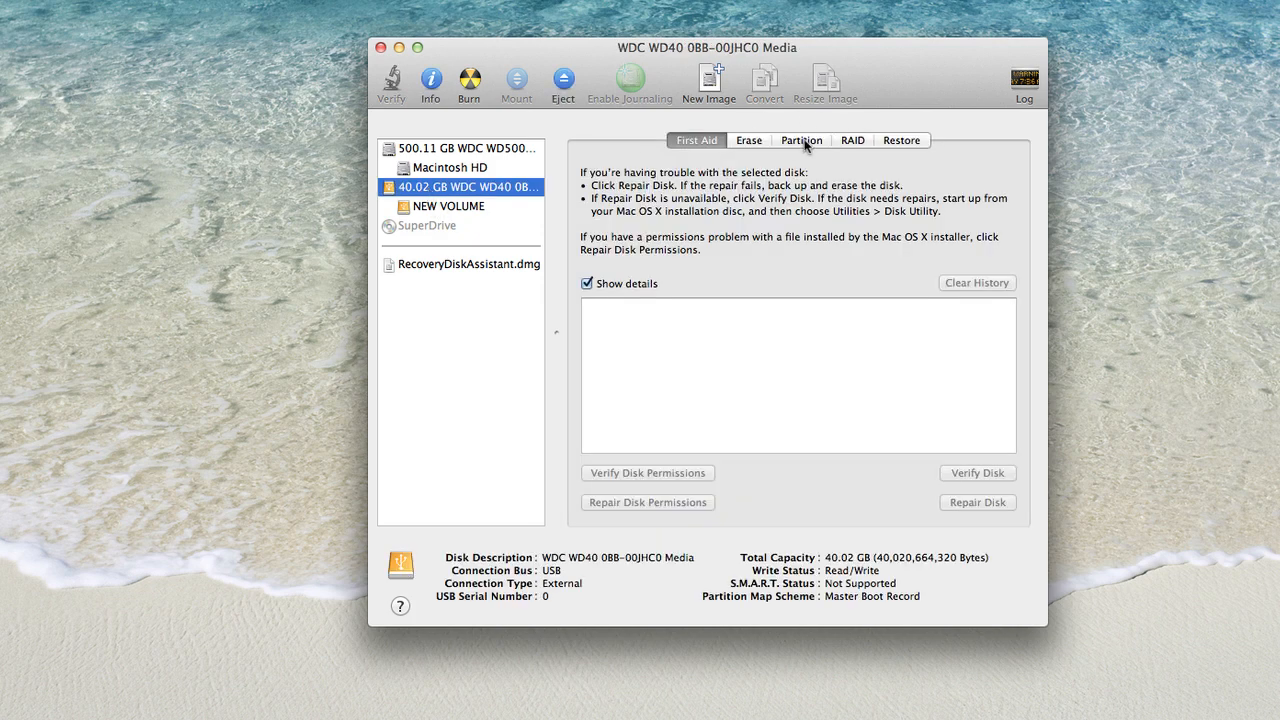
{"action": "left_click", "coordinate": [801, 140]}
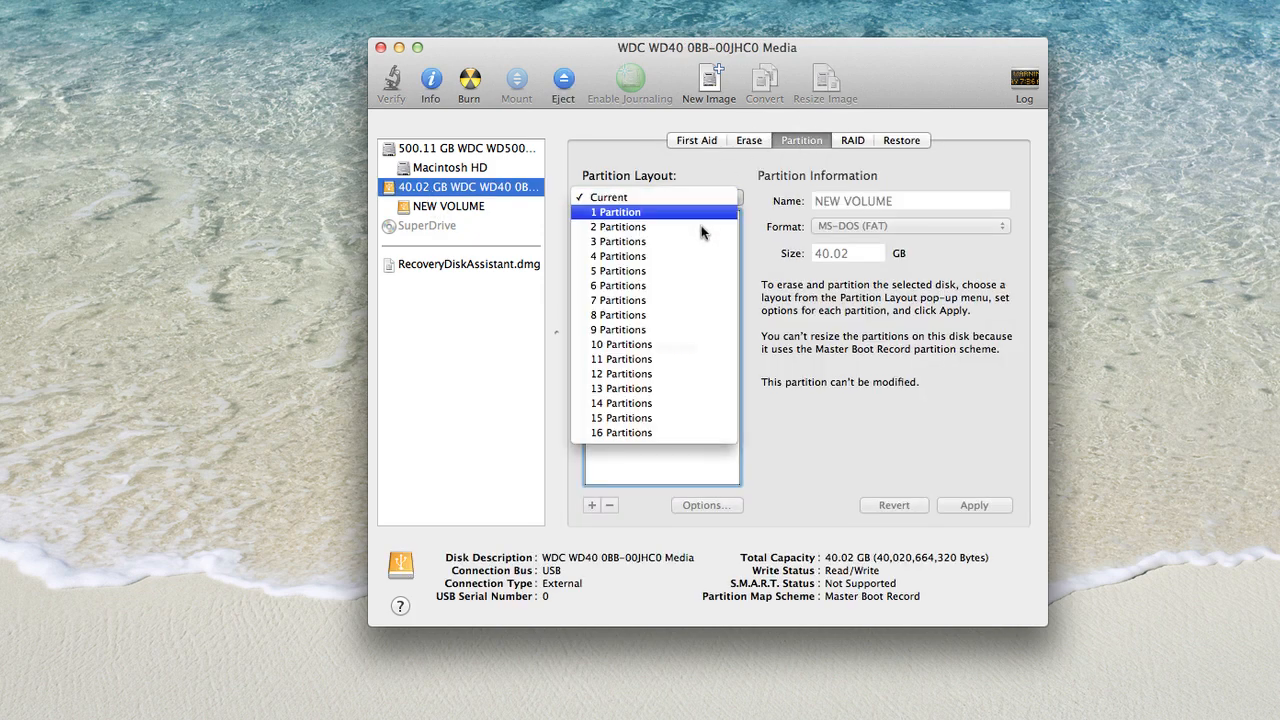
{"action": "left_click", "coordinate": [617, 226]}
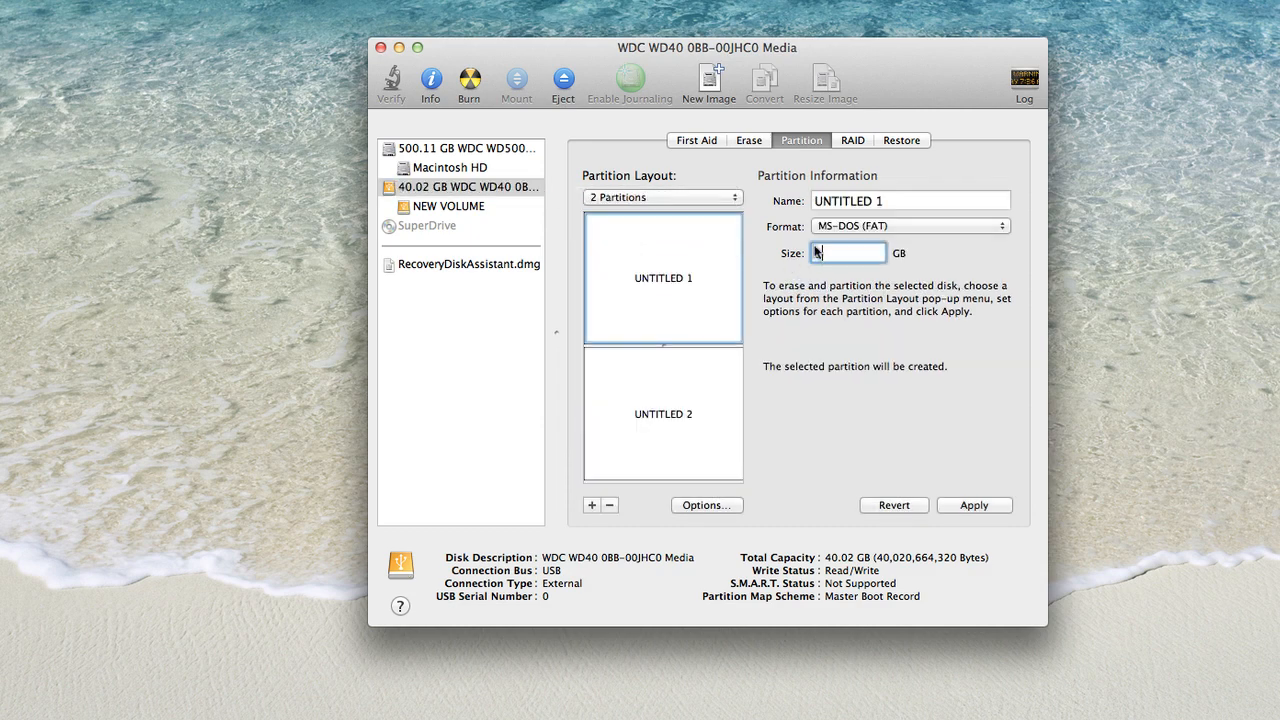
{"action": "type", "text": "1.07"}
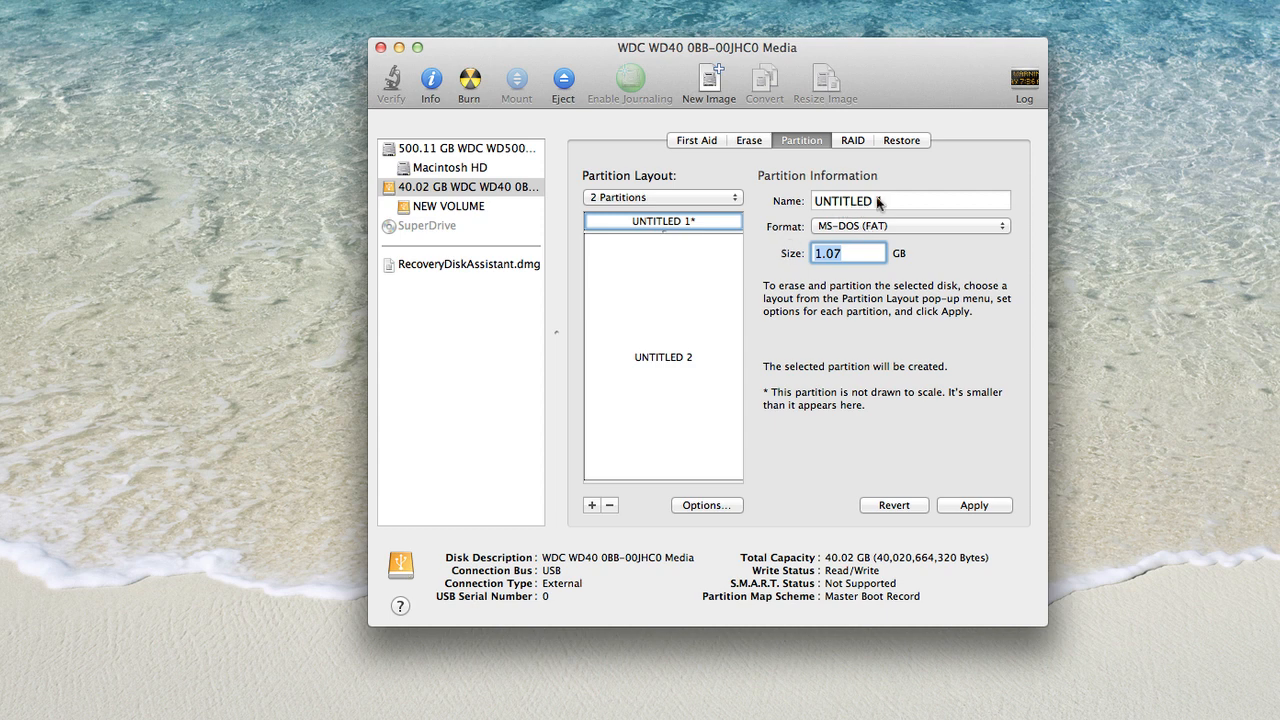
{"action": "left_click", "coordinate": [910, 200]}
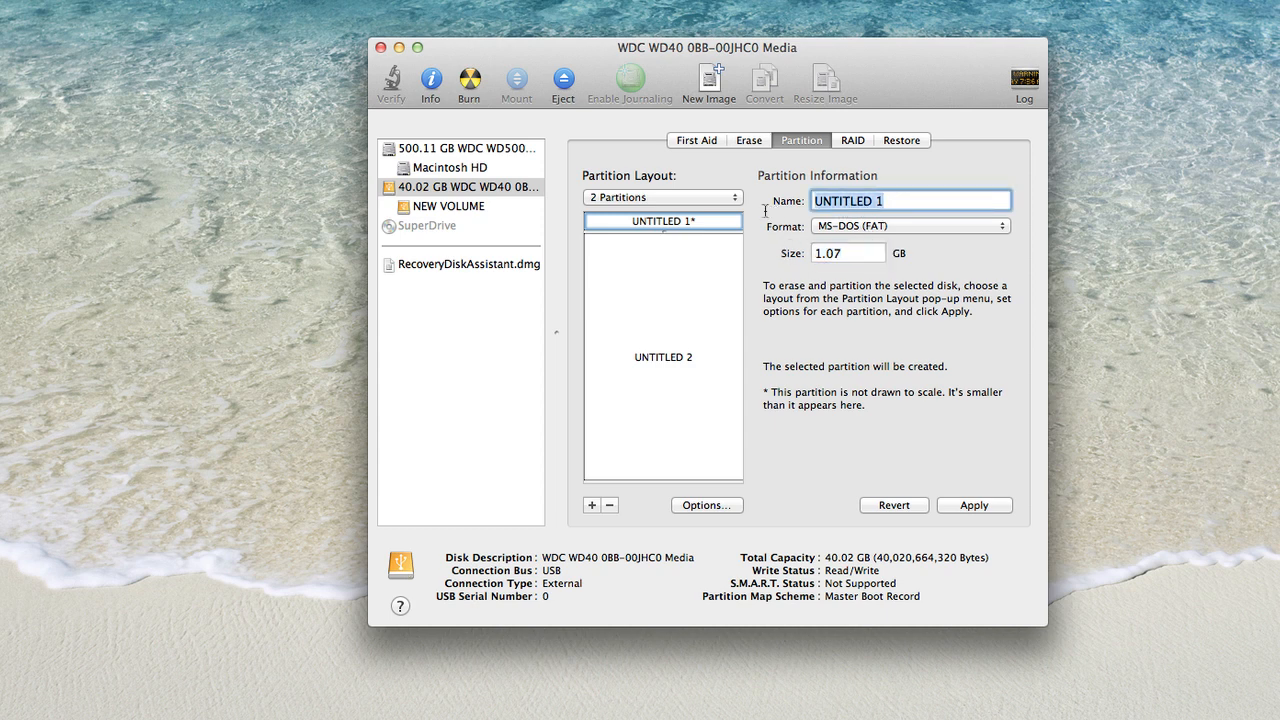
{"action": "type", "text": "RECOVERY*"}
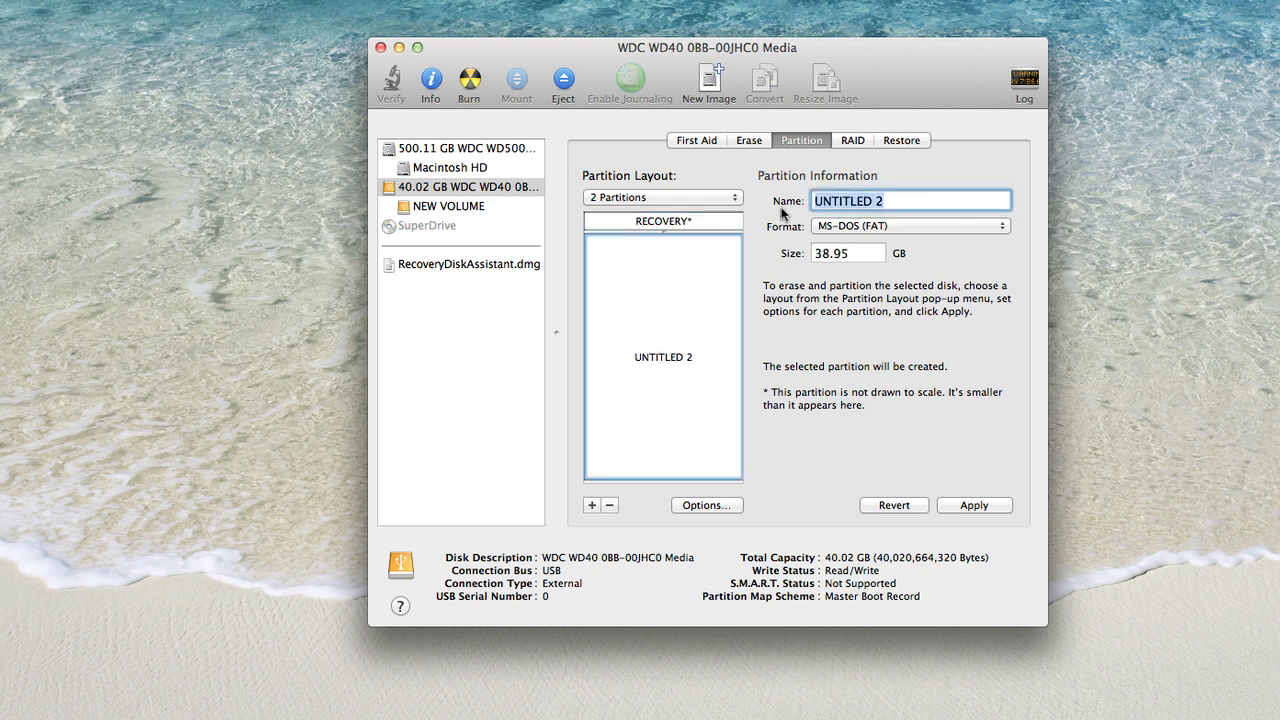
{"action": "type", "text": "39GB"}
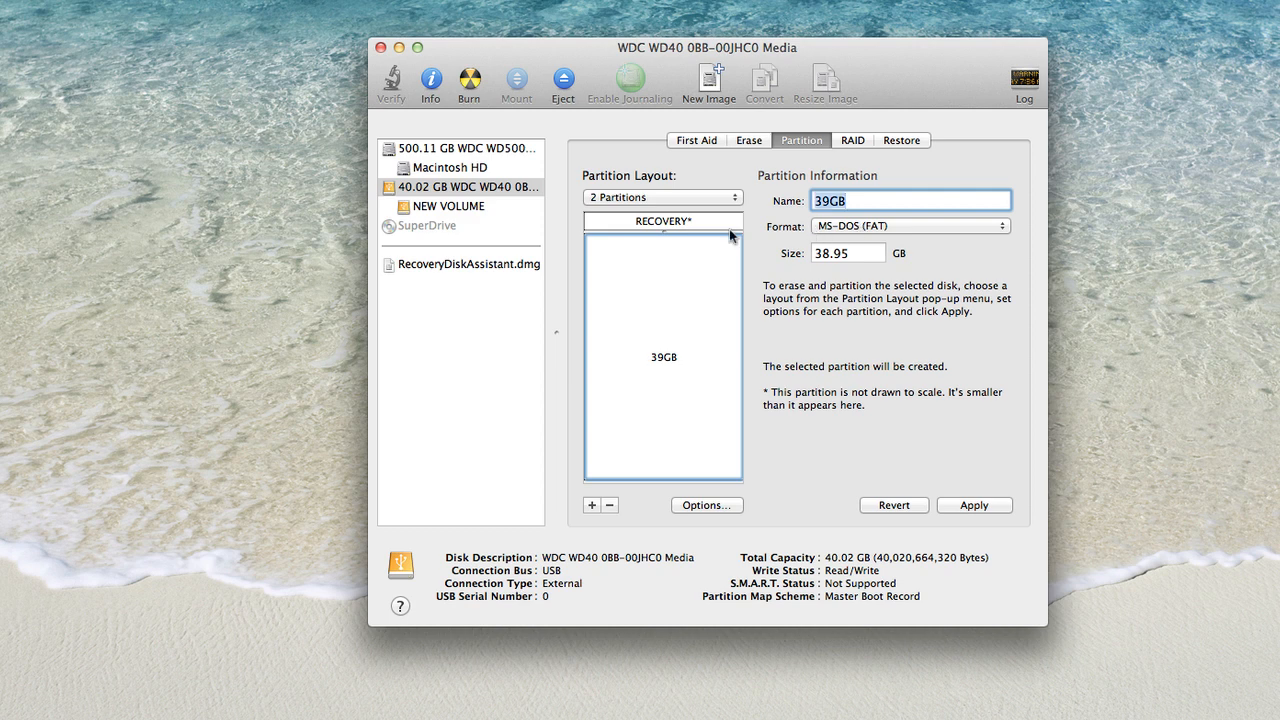
{"action": "left_click", "coordinate": [662, 221]}
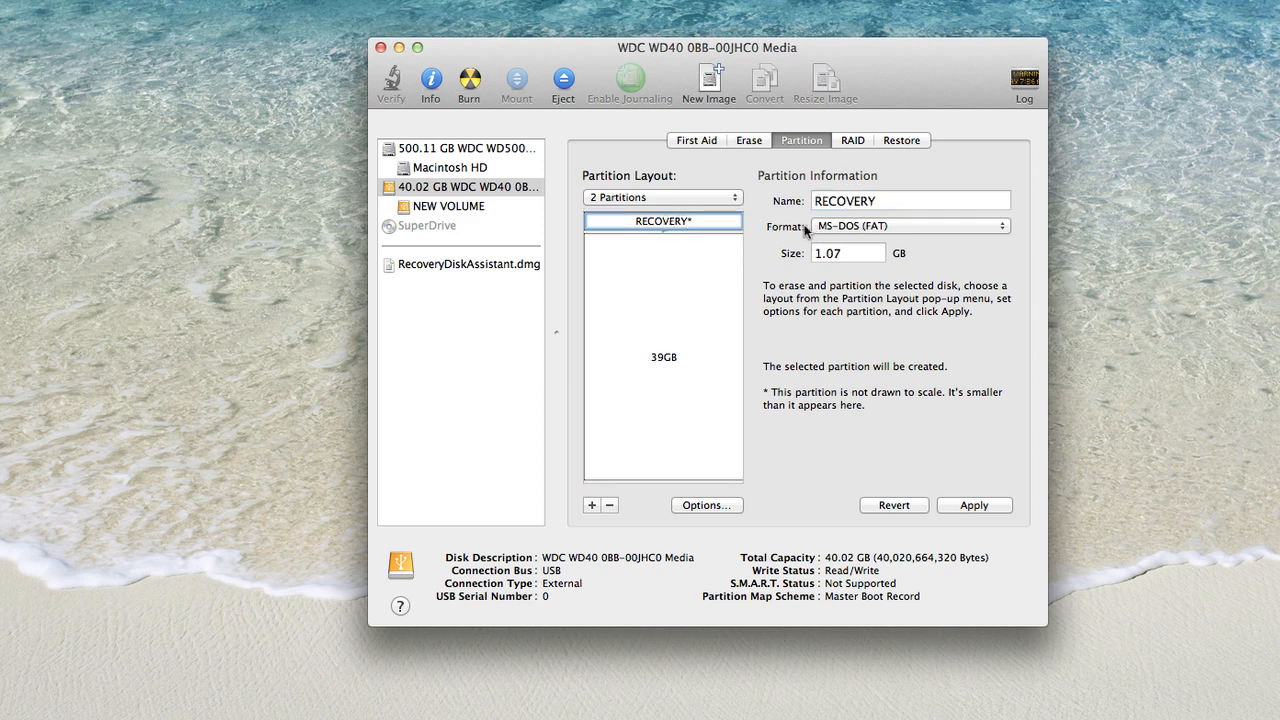
{"action": "mouse_move", "coordinate": [812, 230]}
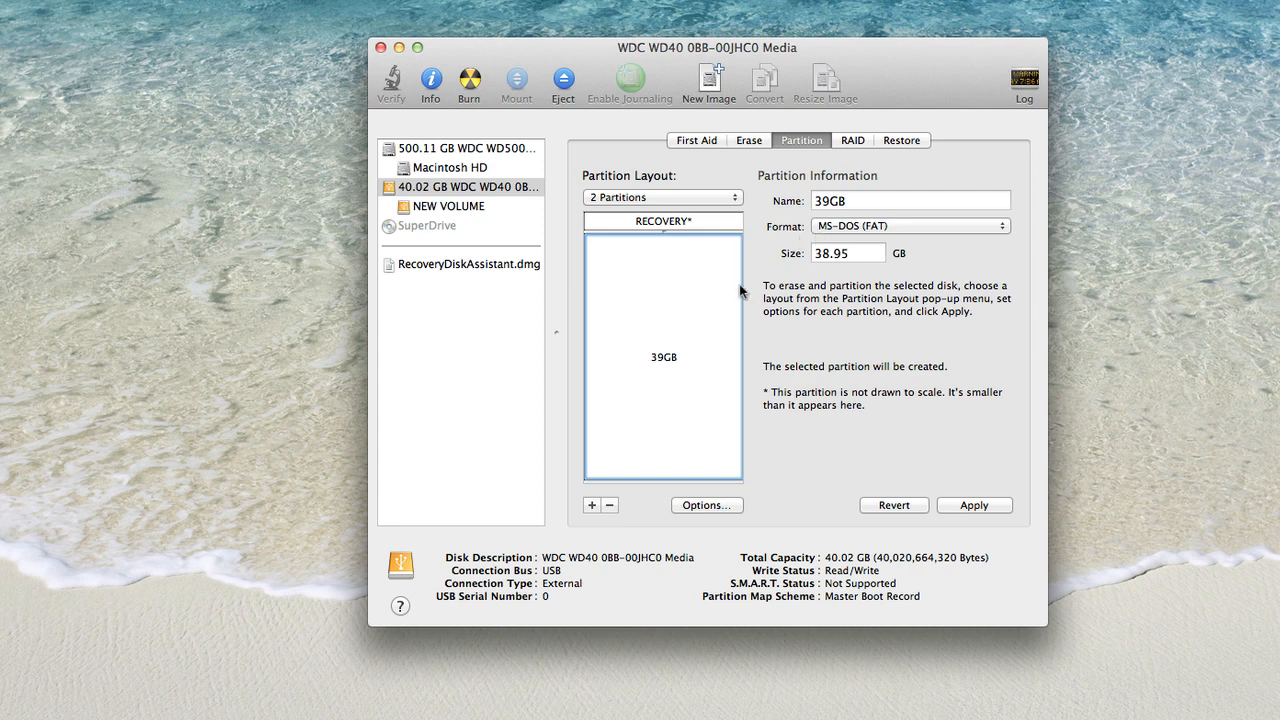
{"action": "mouse_move", "coordinate": [740, 291]}
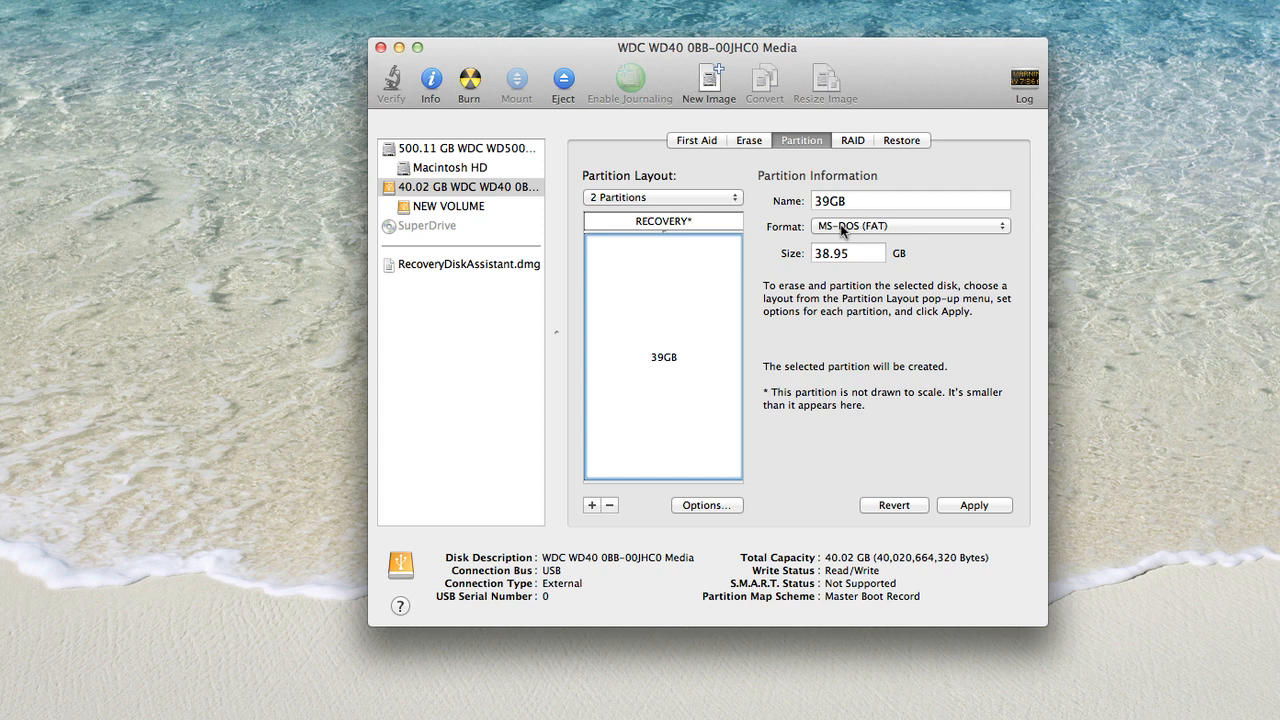
{"action": "mouse_move", "coordinate": [884, 232]}
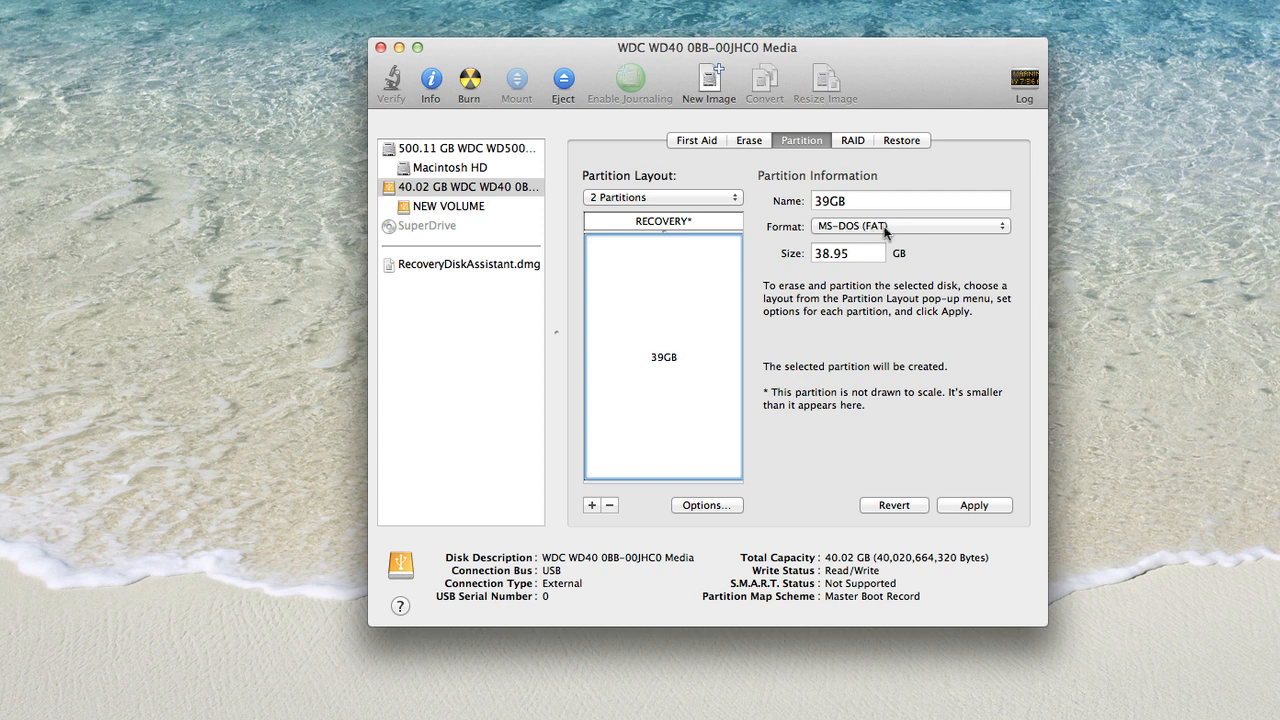
Format the 39GB and RECOVERY partitions as MS-DOS (FAT), then review RECOVERY's name and size.
{"action": "left_click", "coordinate": [908, 226]}
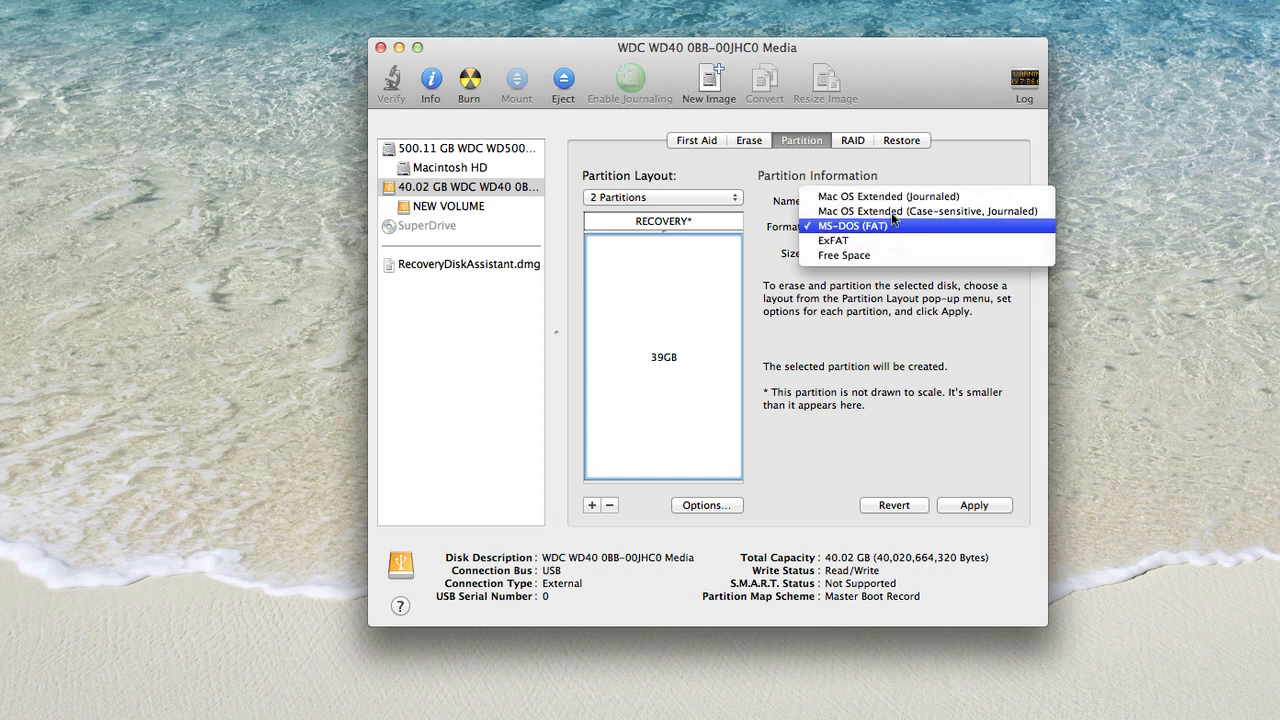
{"action": "mouse_move", "coordinate": [900, 211]}
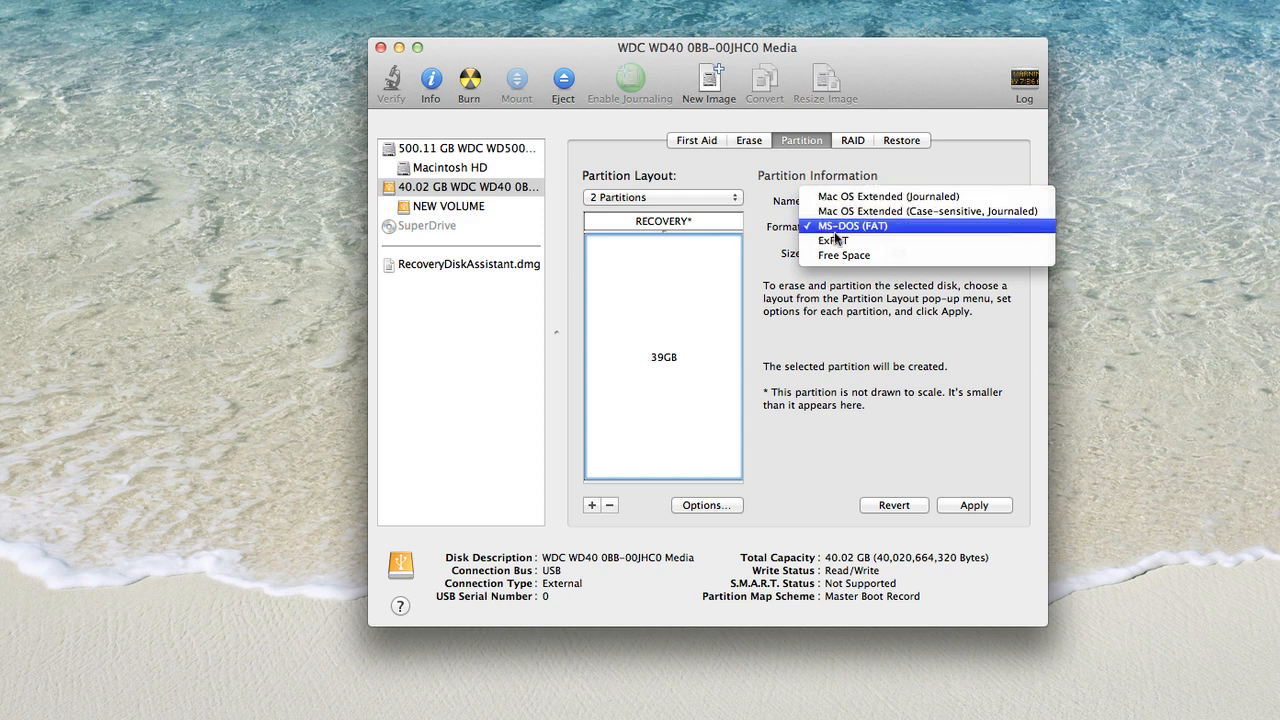
{"action": "left_click", "coordinate": [851, 225]}
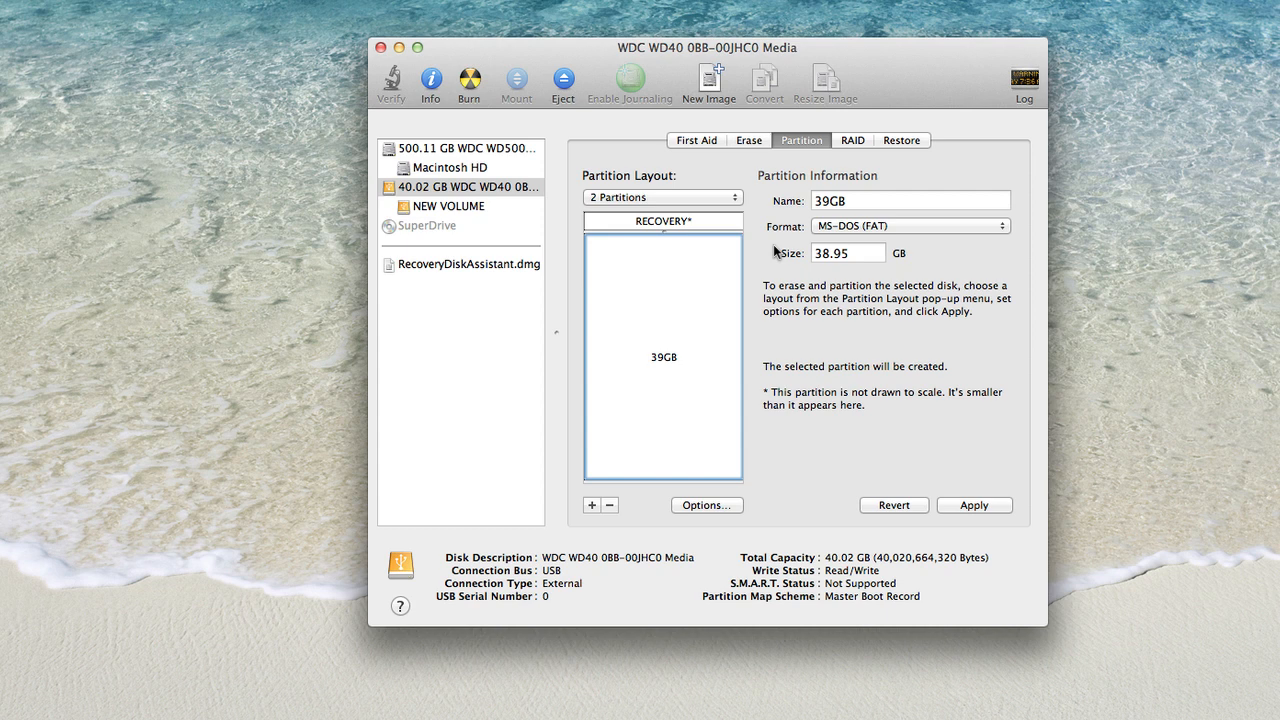
{"action": "mouse_move", "coordinate": [700, 227]}
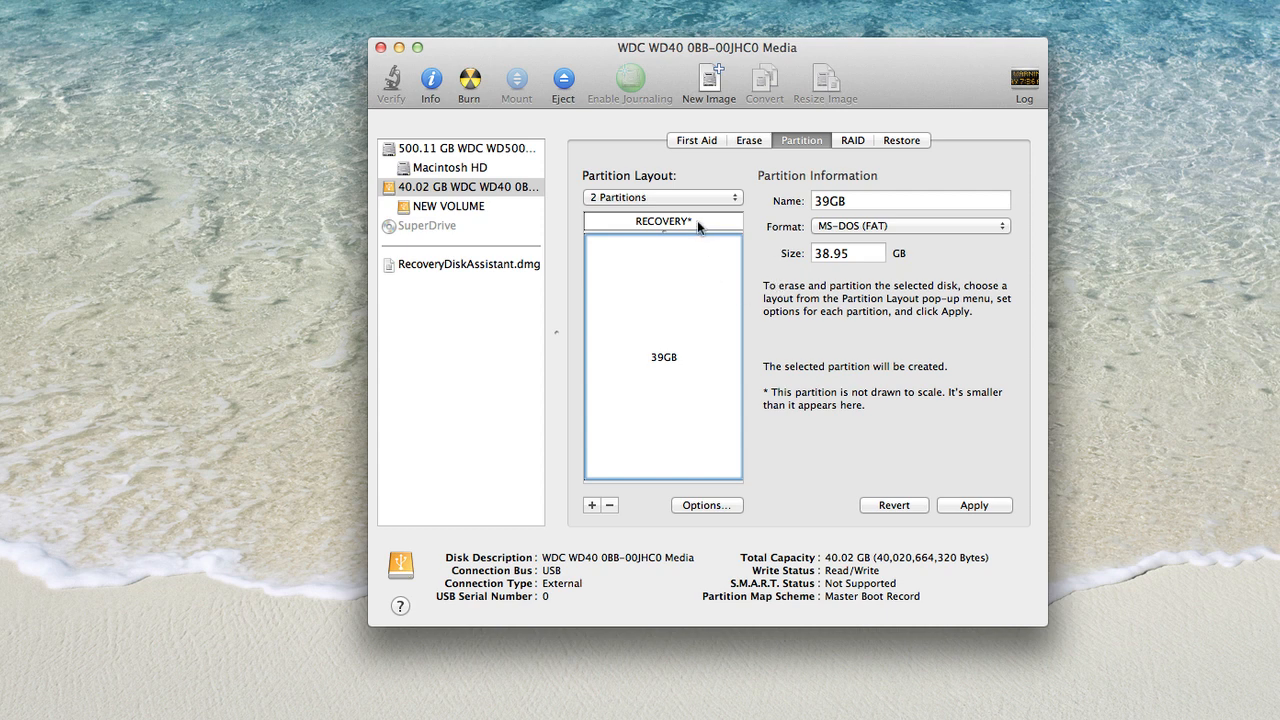
{"action": "left_click", "coordinate": [662, 221]}
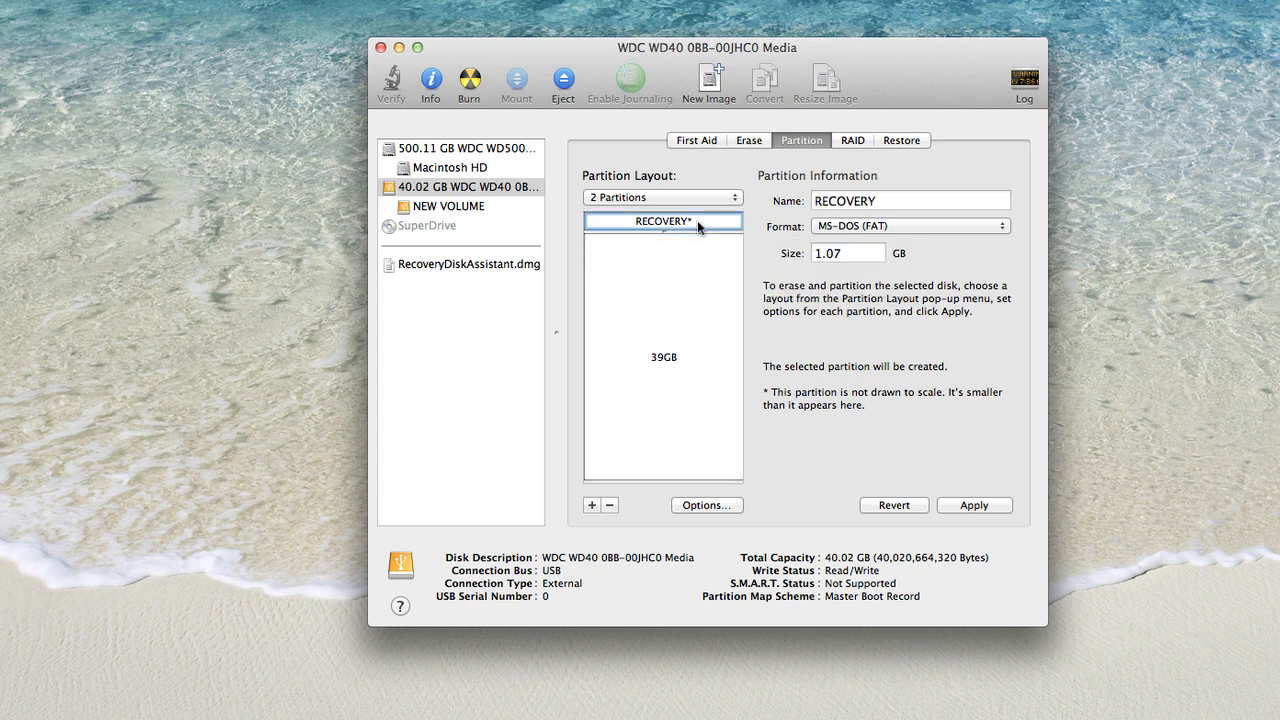
{"action": "mouse_move", "coordinate": [694, 281]}
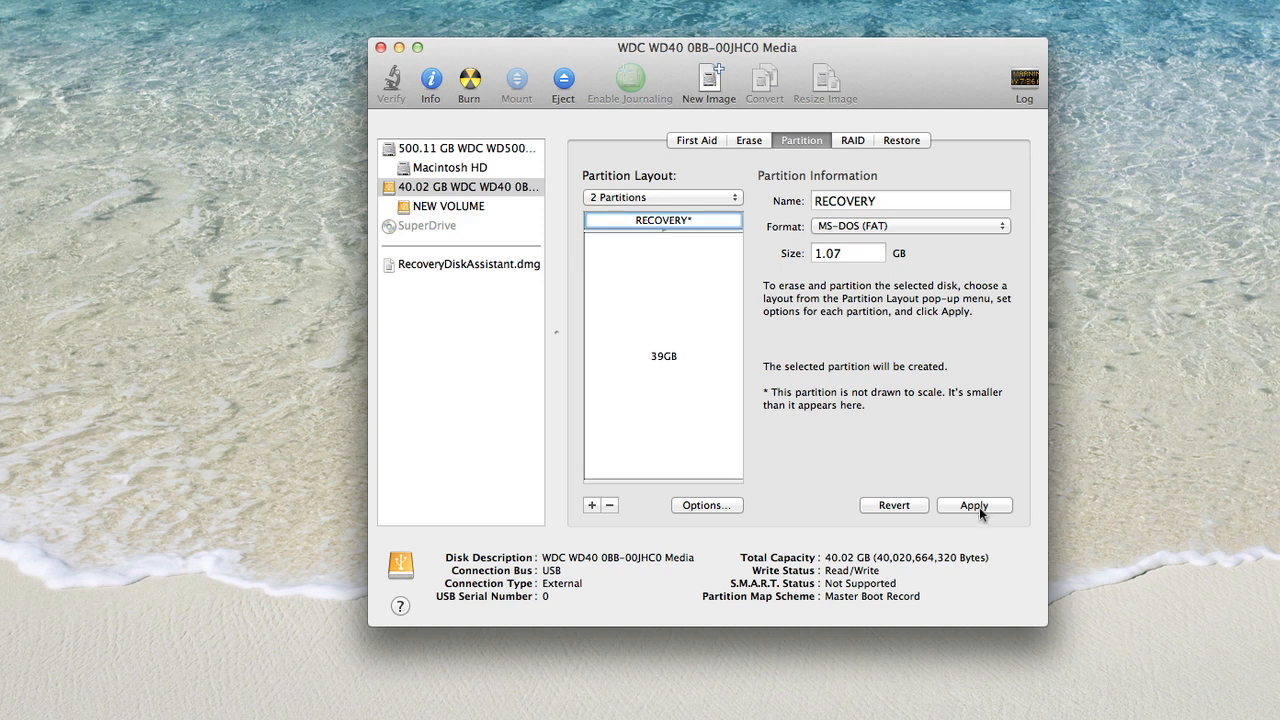
Apply the two-partition layout and confirm erasing the external drive.
{"action": "left_click", "coordinate": [973, 505]}
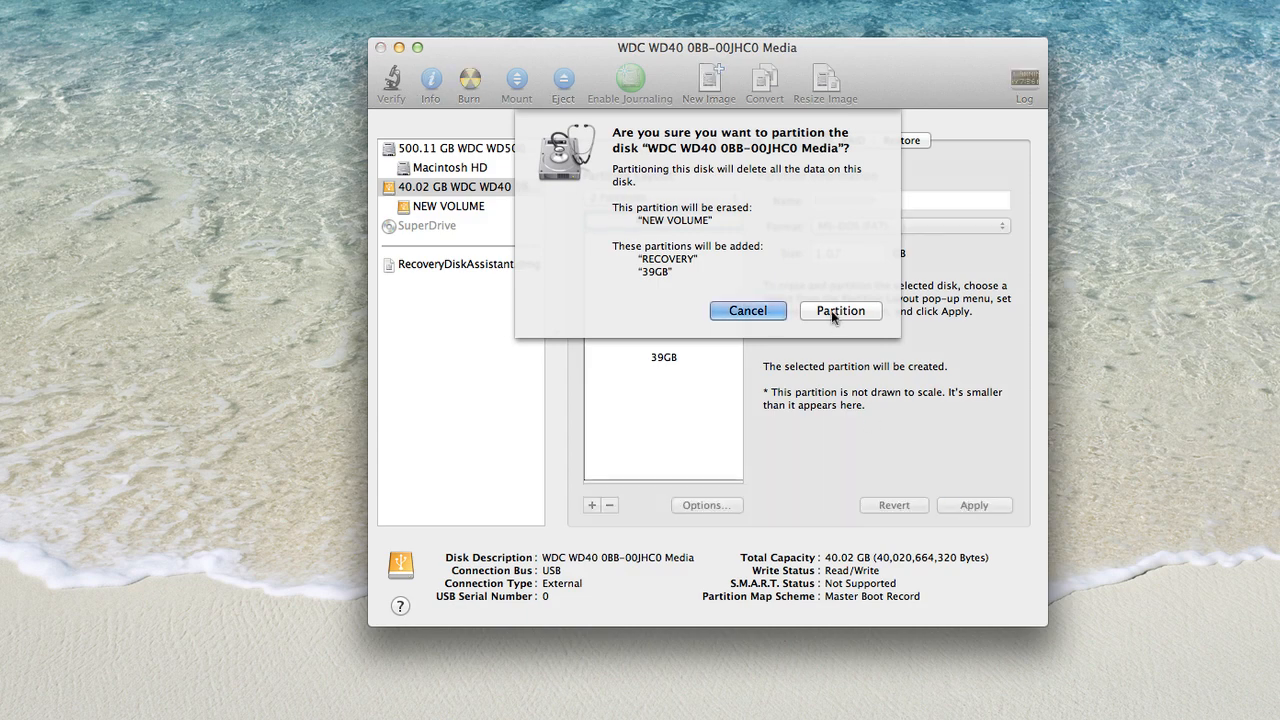
{"action": "left_click", "coordinate": [840, 310]}
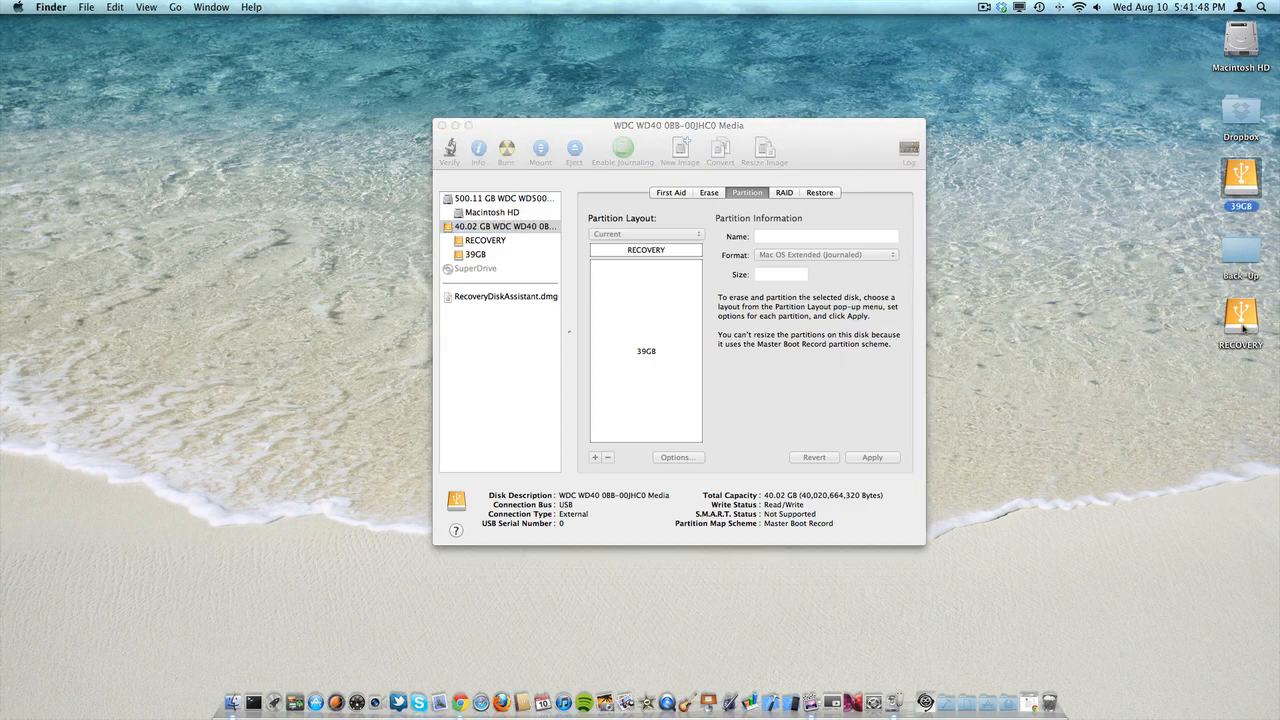
{"action": "left_click", "coordinate": [1240, 320]}
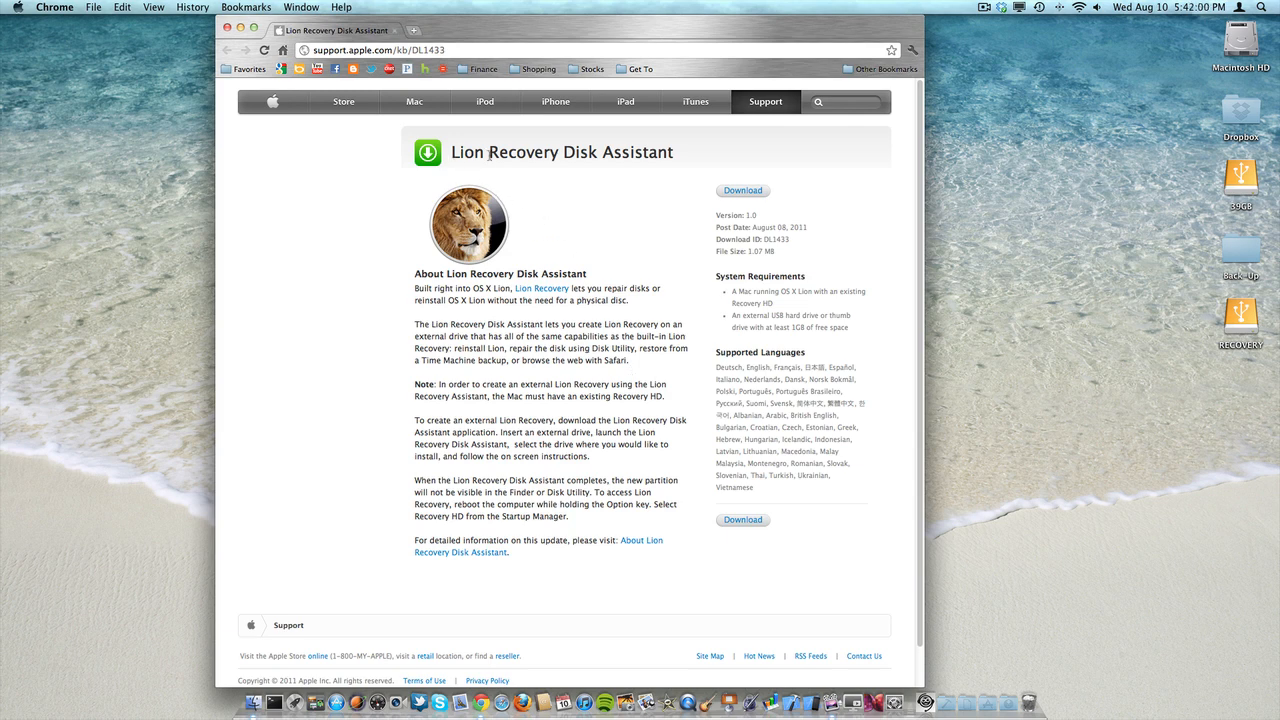
Download the Lion Recovery Disk Assistant from Apple's support page.
{"action": "left_click", "coordinate": [742, 190]}
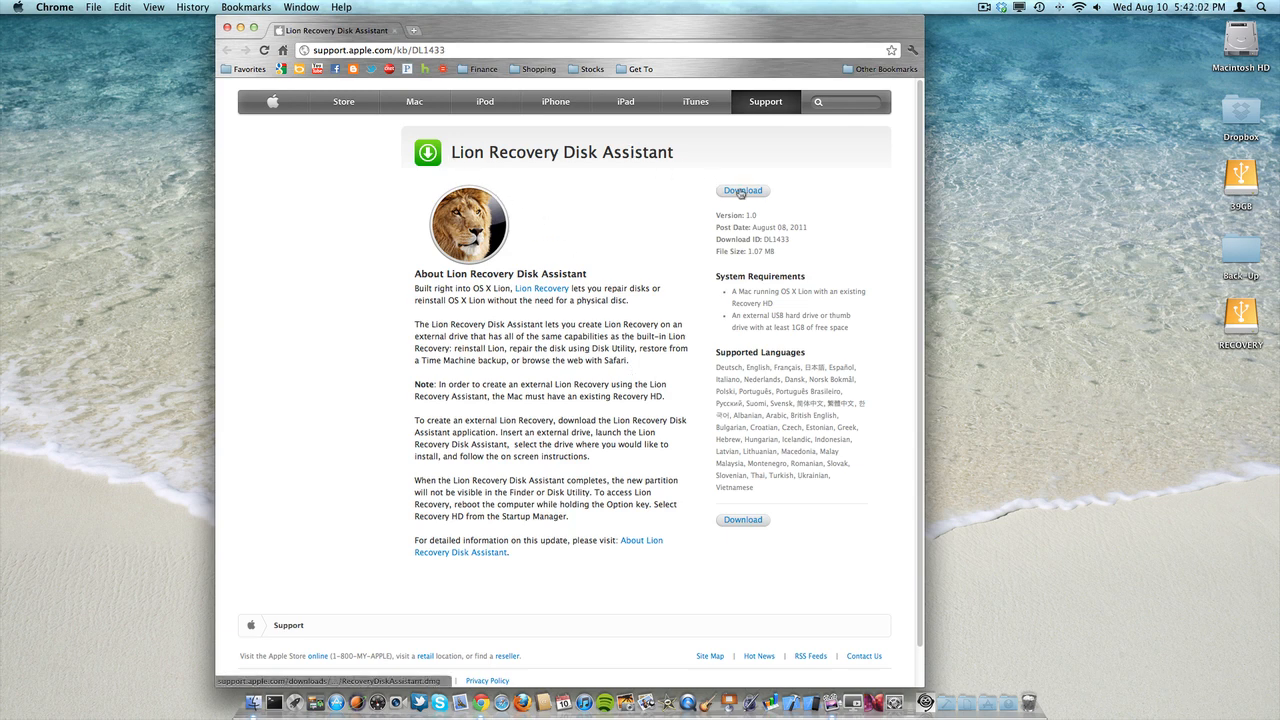
{"action": "left_click", "coordinate": [742, 190]}
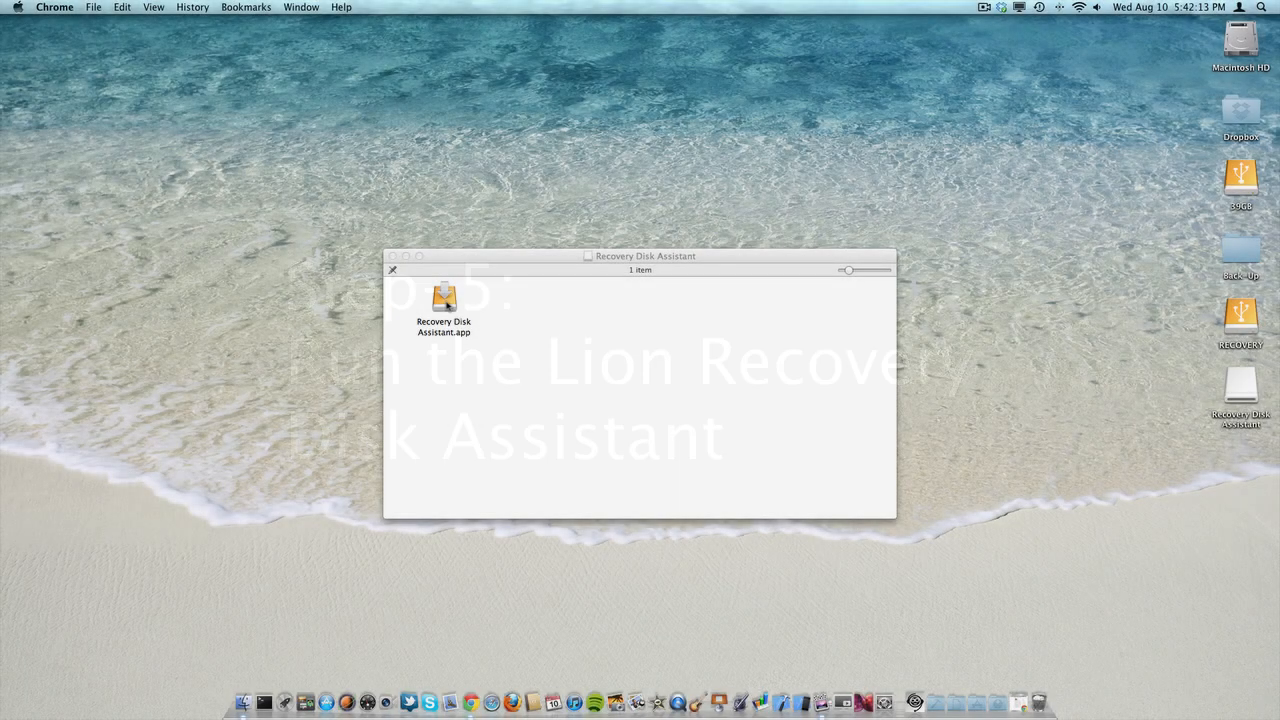
Launch Recovery Disk Assistant.app, allow it past the security warning, and agree to the licence.
{"action": "left_click", "coordinate": [443, 303]}
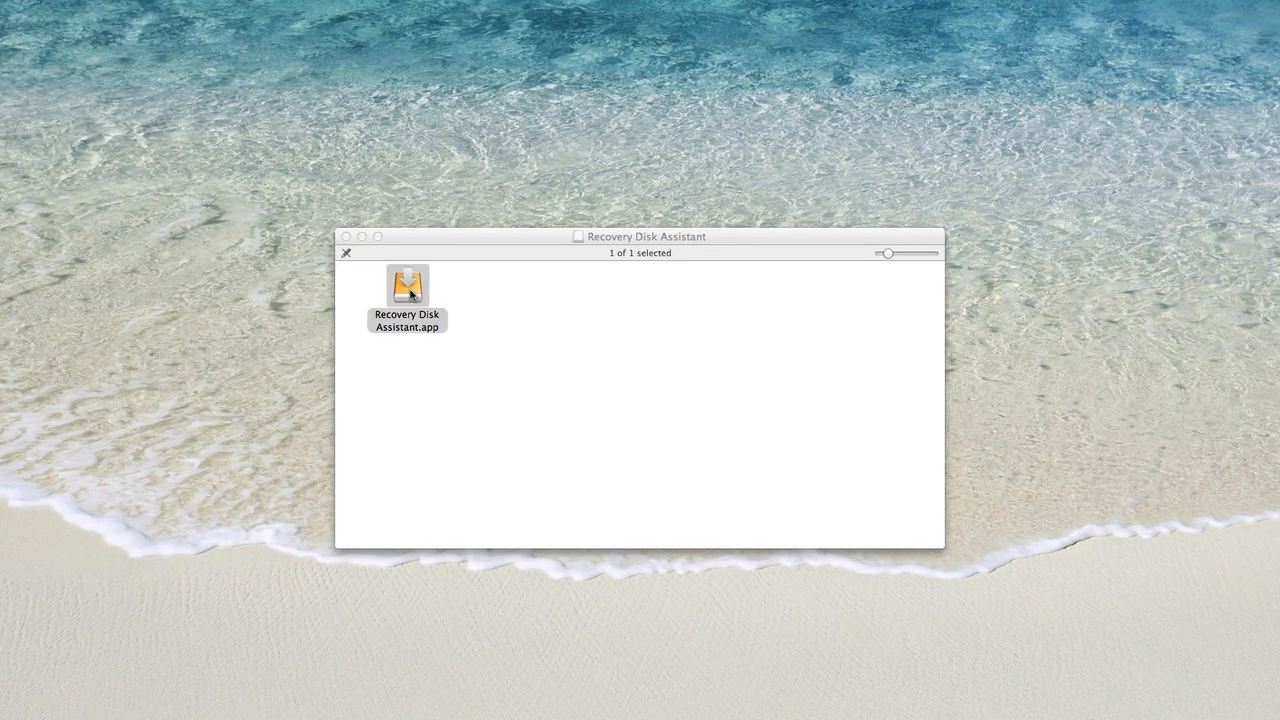
{"action": "double_click", "coordinate": [407, 283]}
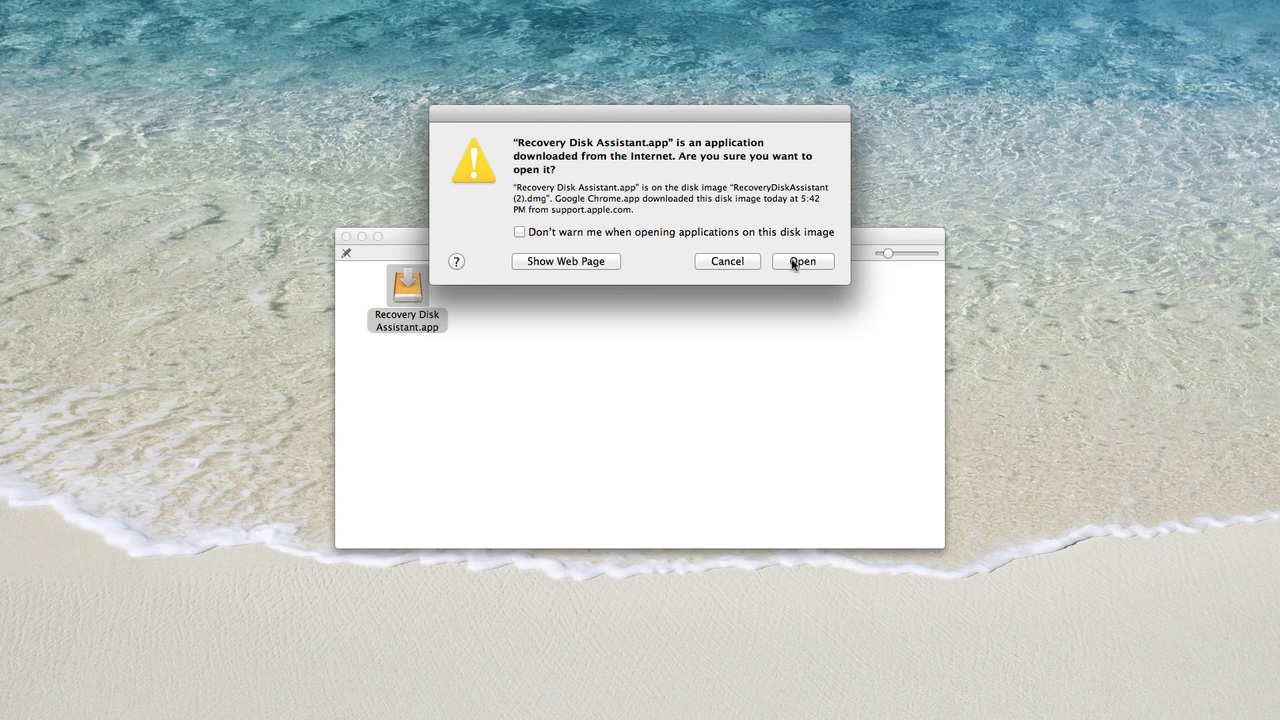
{"action": "left_click", "coordinate": [802, 261]}
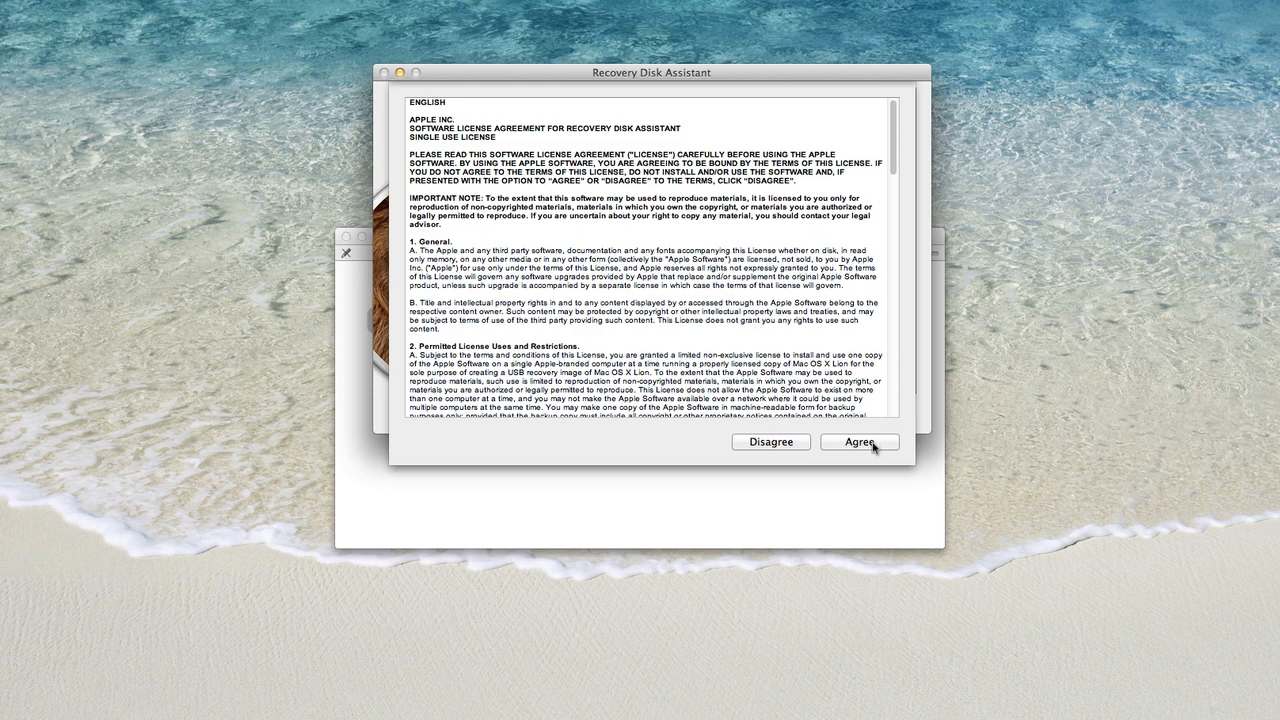
{"action": "left_click", "coordinate": [858, 442]}
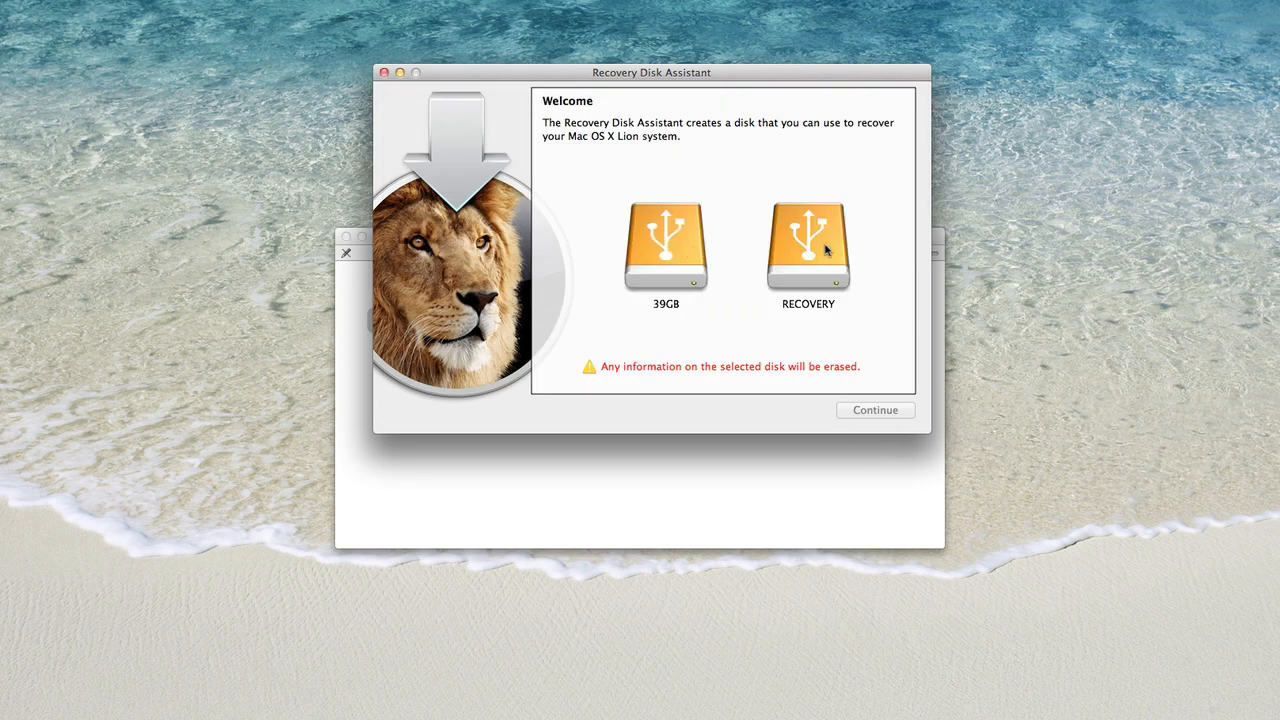
Pick RECOVERY as the target disk, continue, and authorise the recovery disk creation.
{"action": "left_click", "coordinate": [808, 250]}
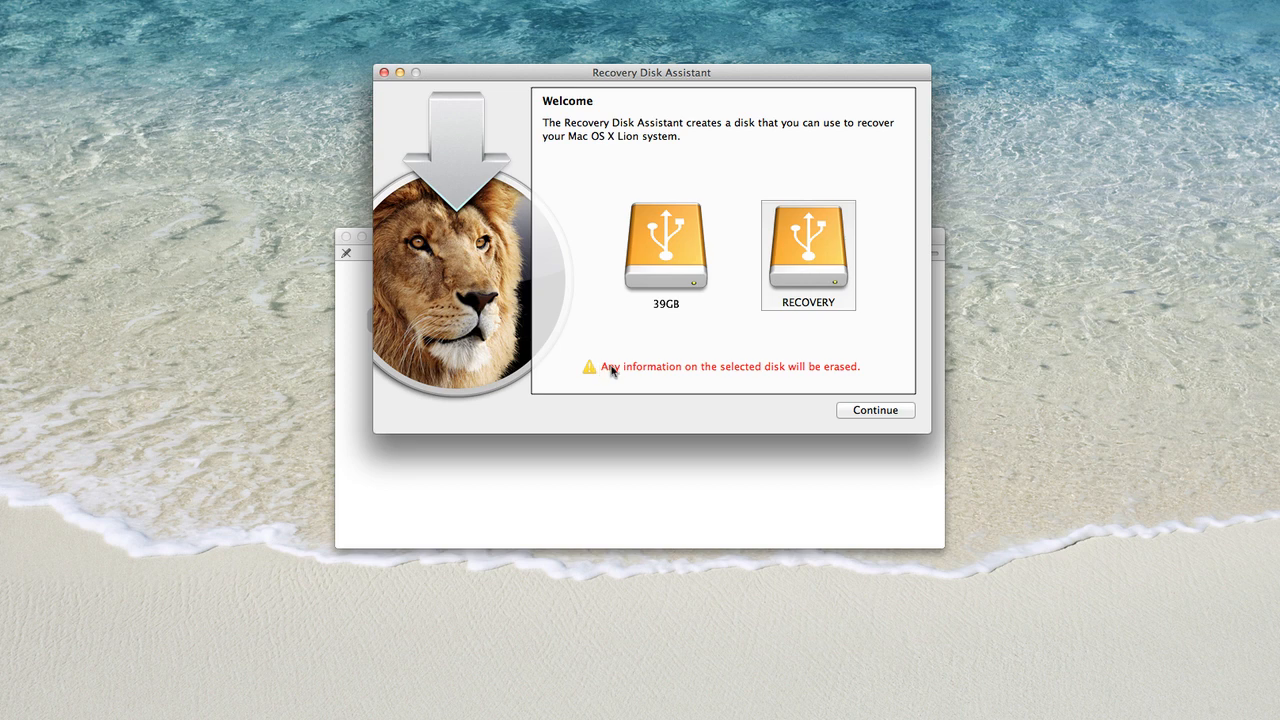
{"action": "mouse_move", "coordinate": [830, 373]}
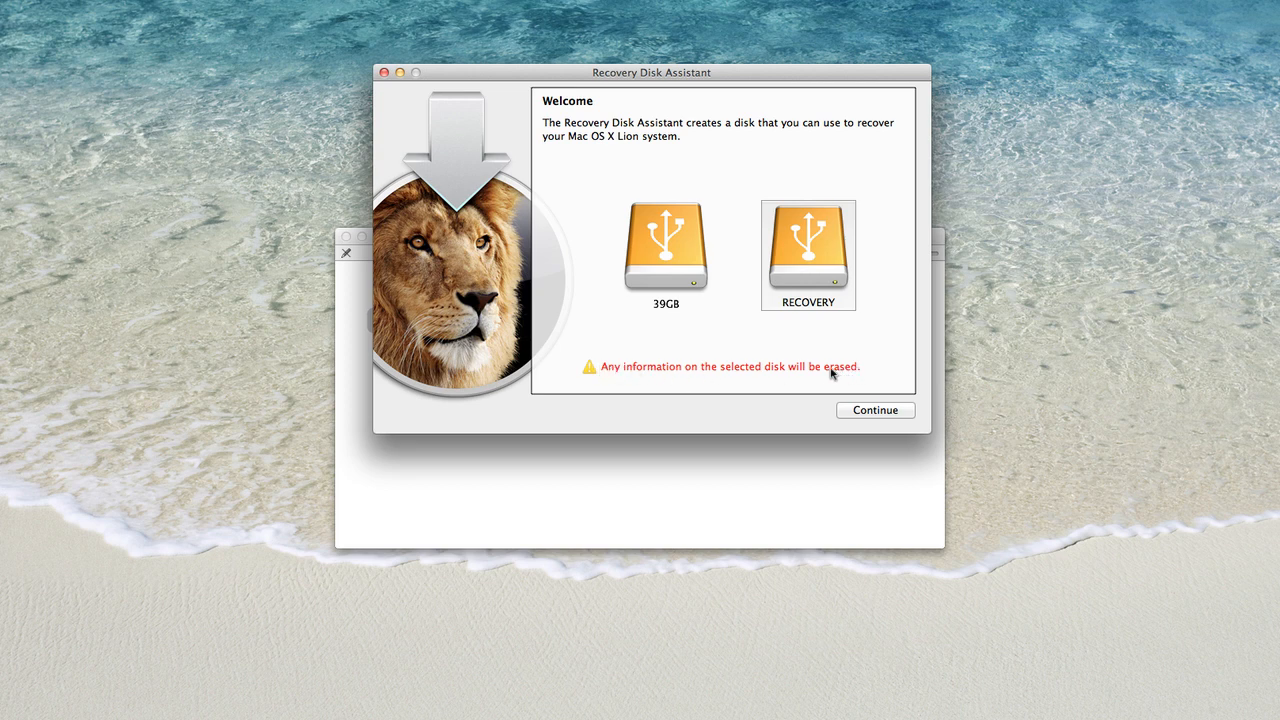
{"action": "mouse_move", "coordinate": [873, 381]}
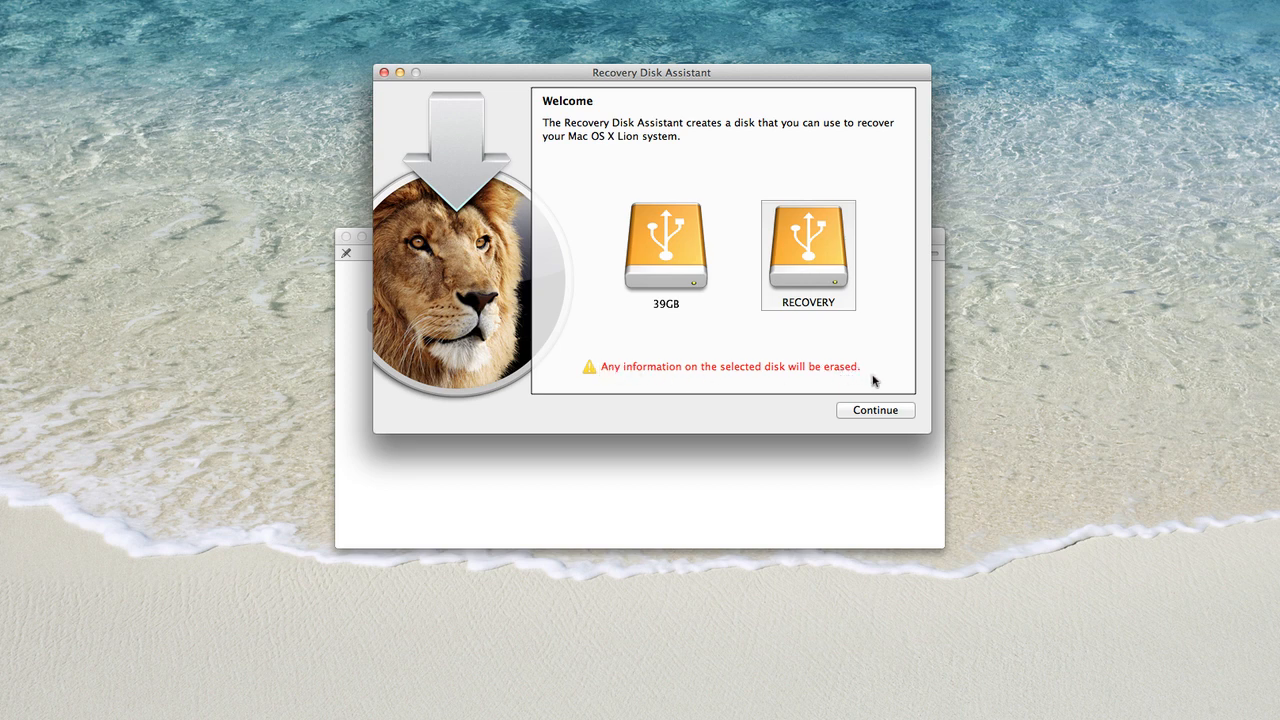
{"action": "left_click", "coordinate": [874, 410]}
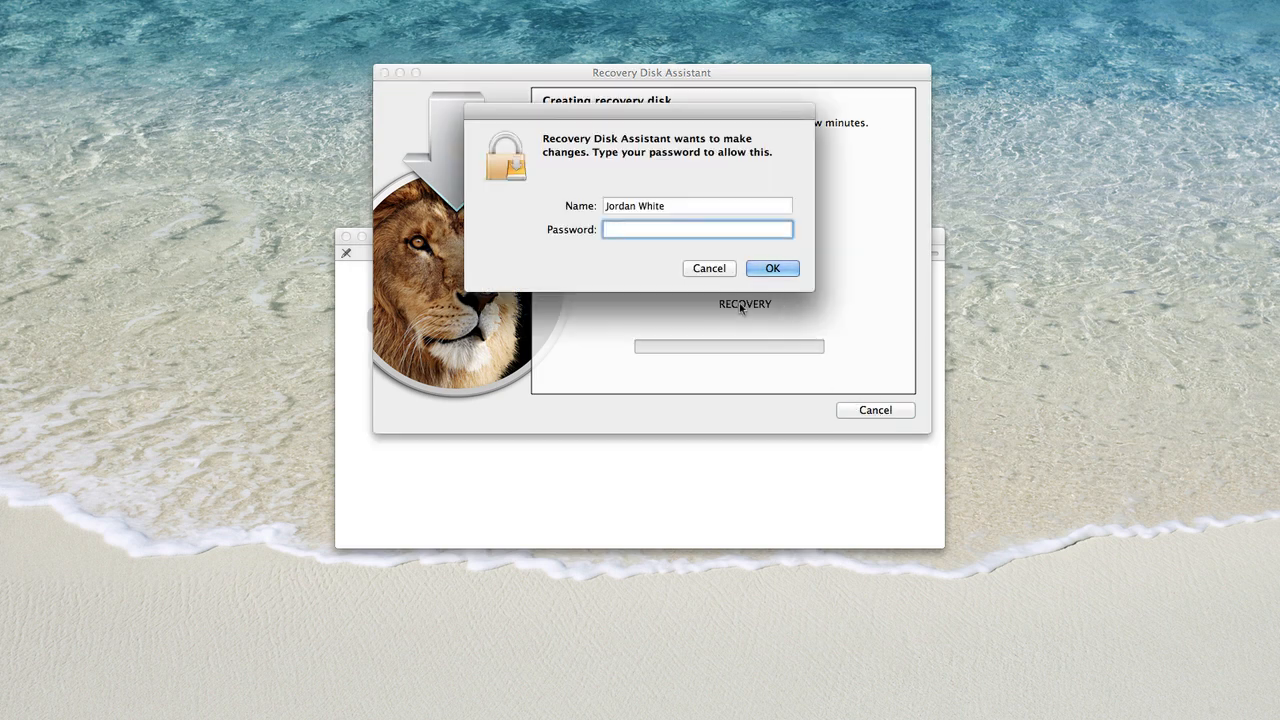
{"action": "left_click", "coordinate": [772, 268]}
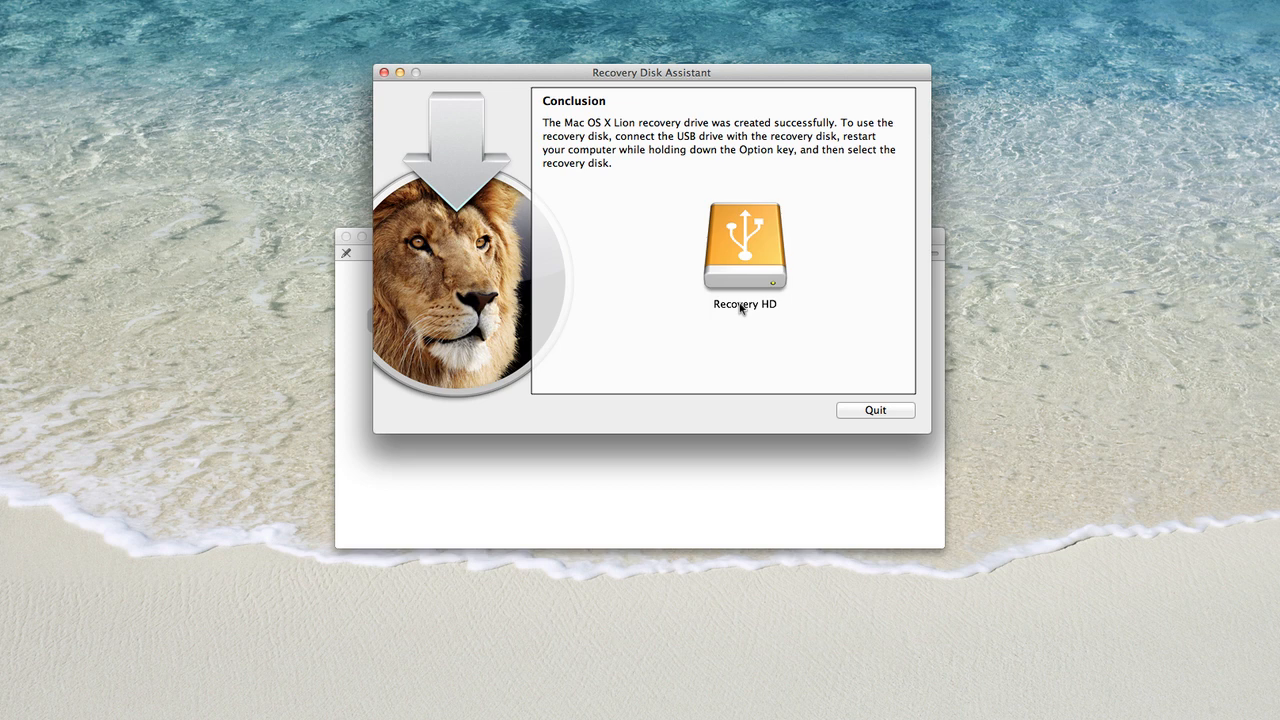
{"action": "mouse_move", "coordinate": [753, 341]}
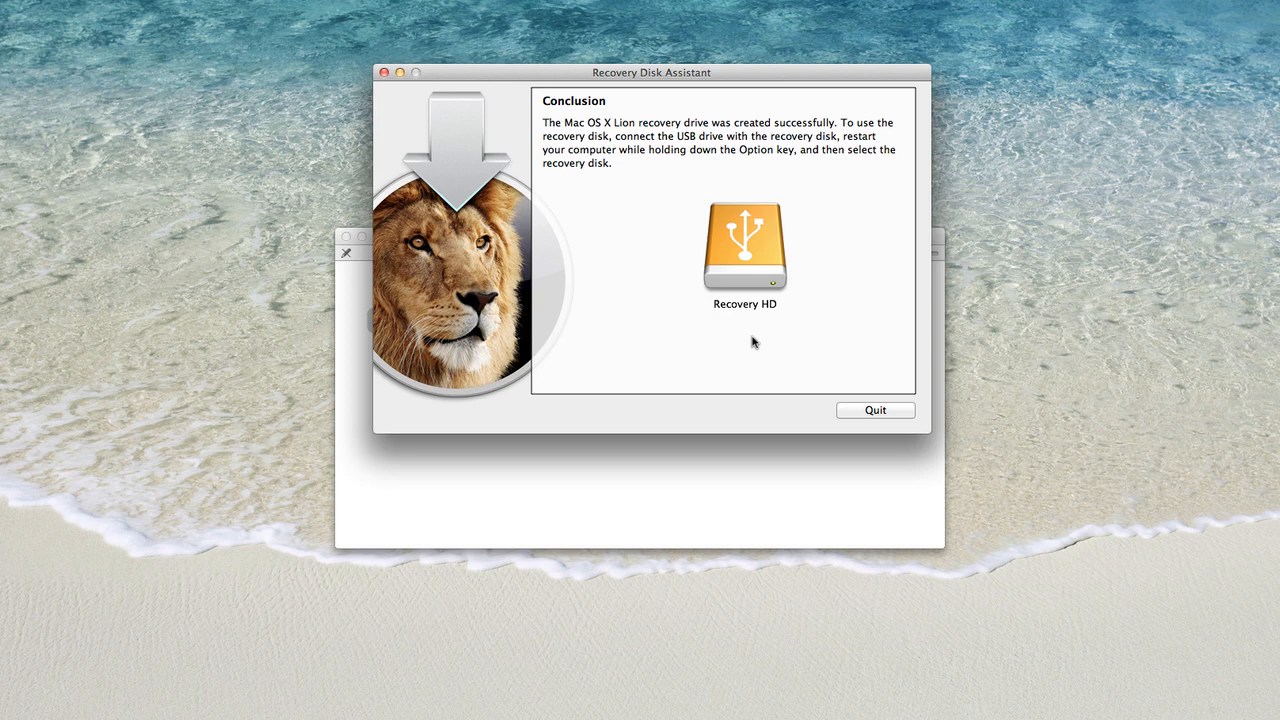
{"action": "mouse_move", "coordinate": [767, 356]}
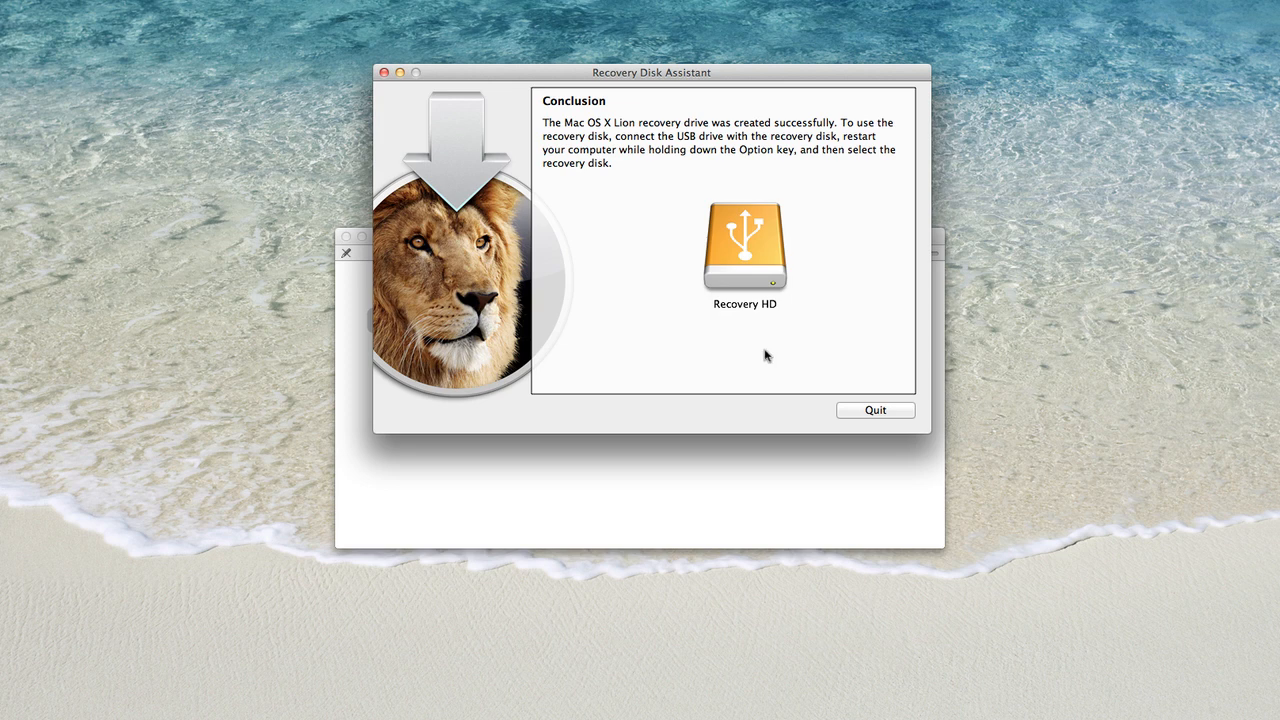